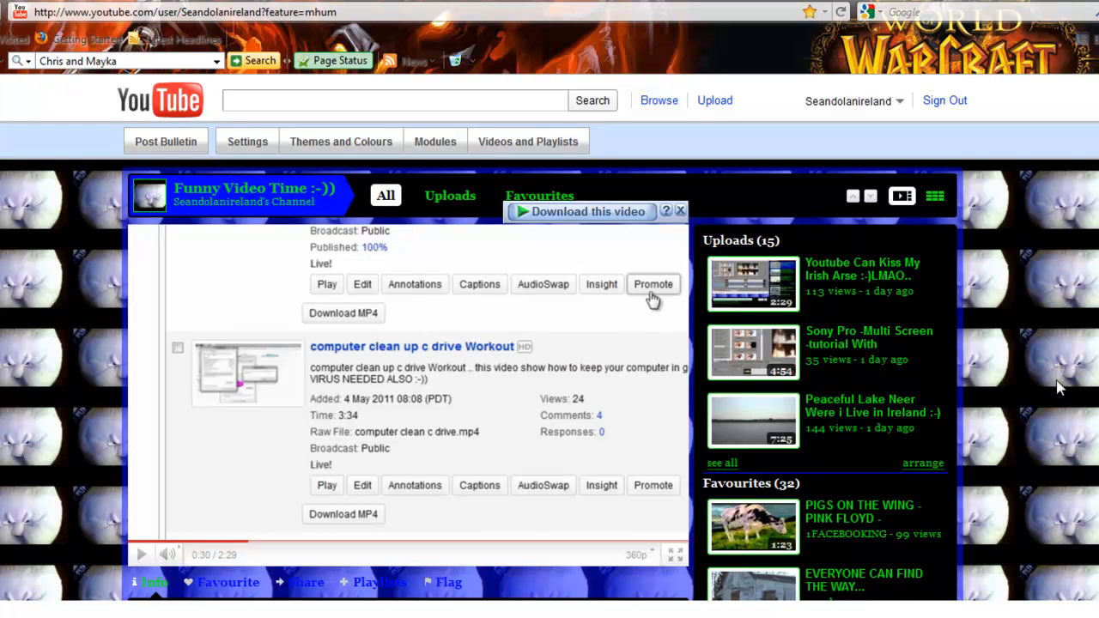
pyautogui.moveTo(1063, 384)
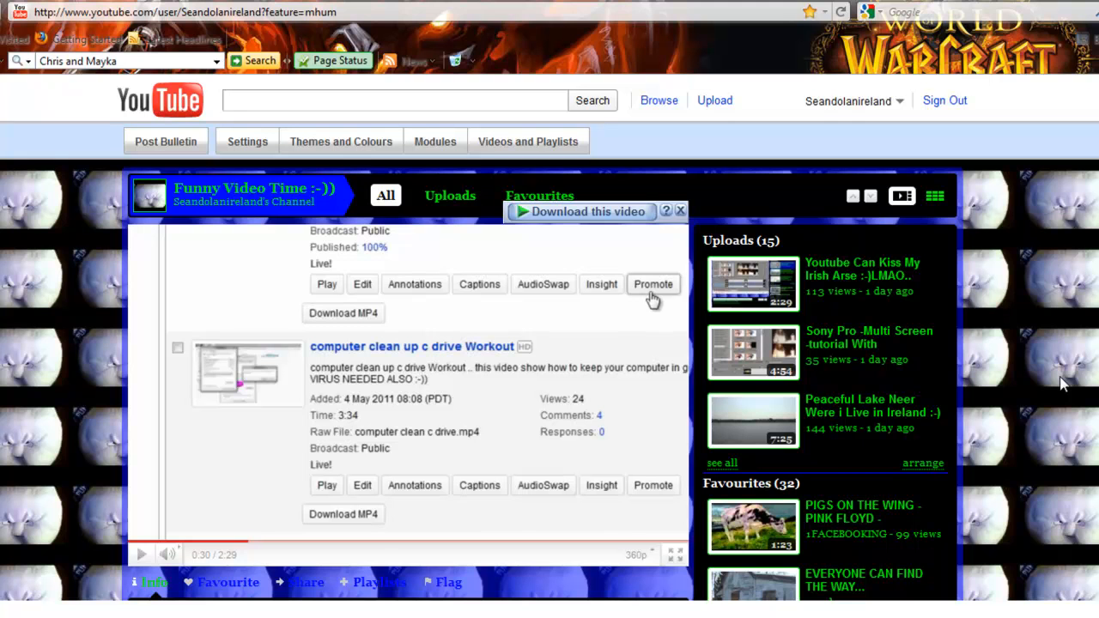
pyautogui.moveTo(1063, 378)
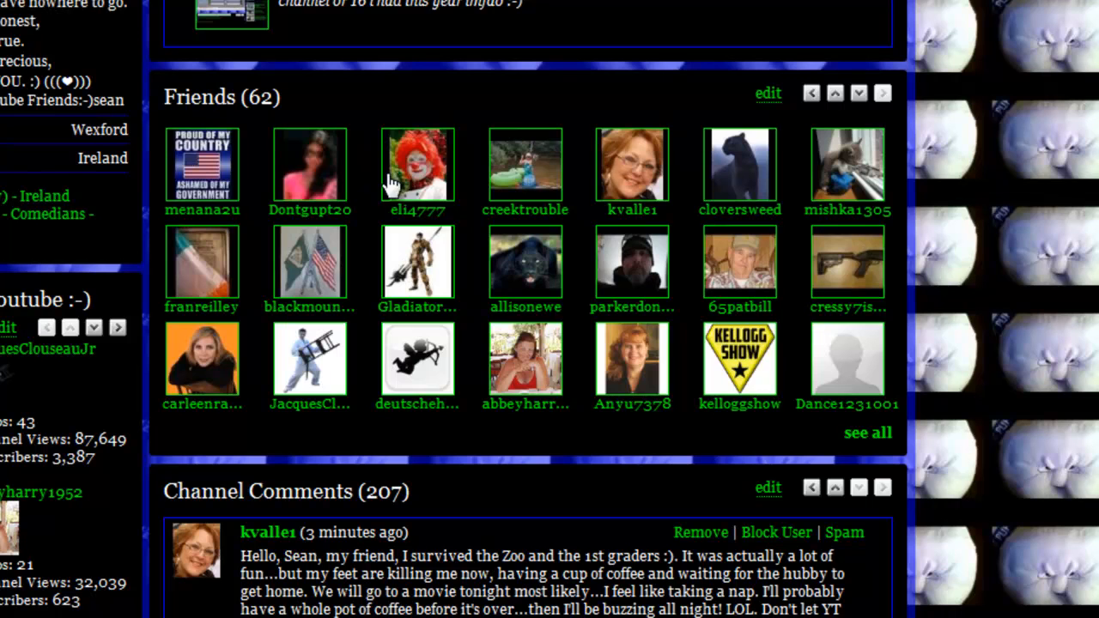
pyautogui.moveTo(620, 165)
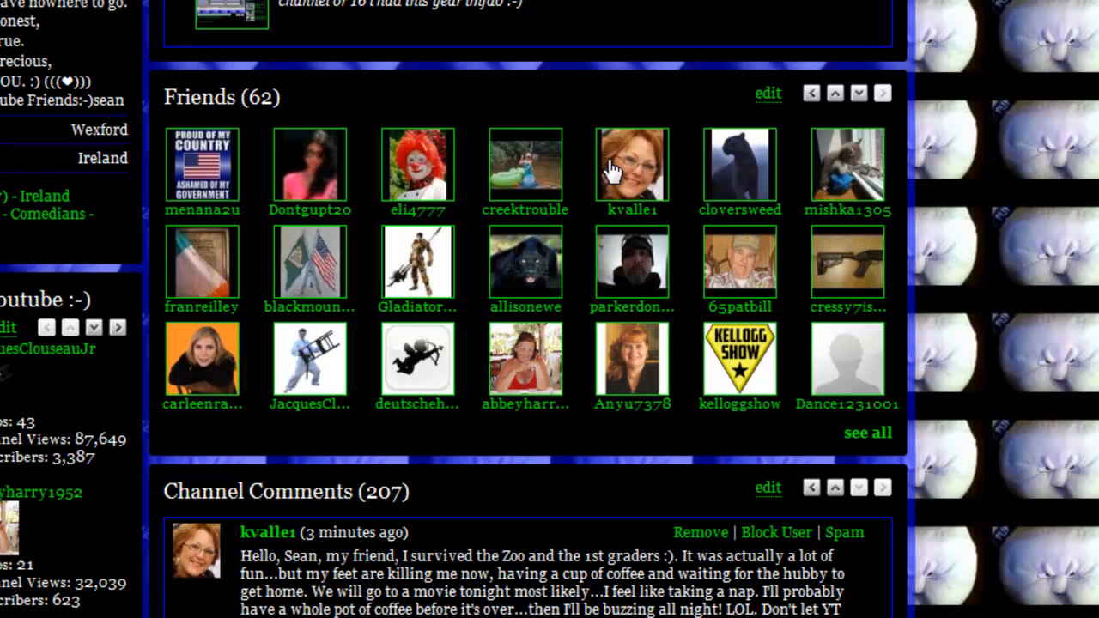
pyautogui.moveTo(849, 158)
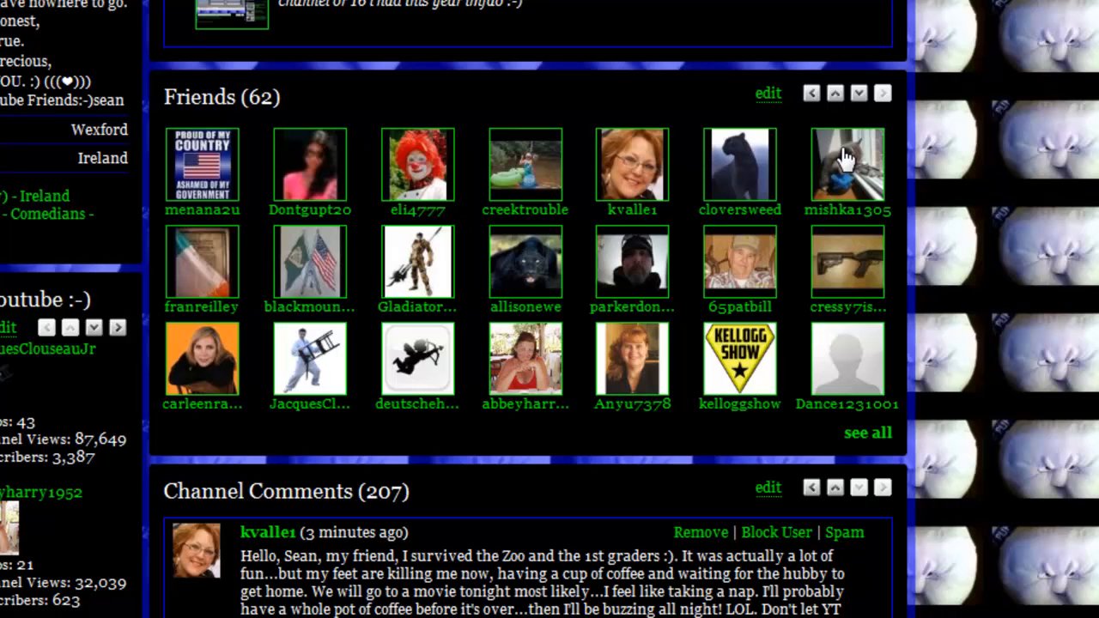
pyautogui.moveTo(305, 261)
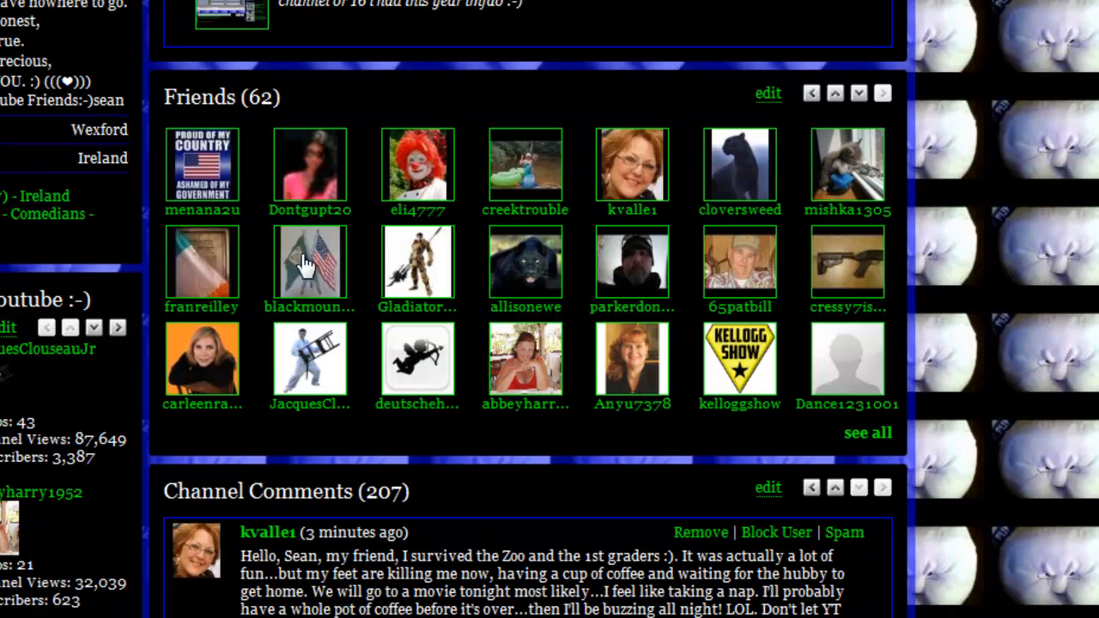
pyautogui.moveTo(525, 268)
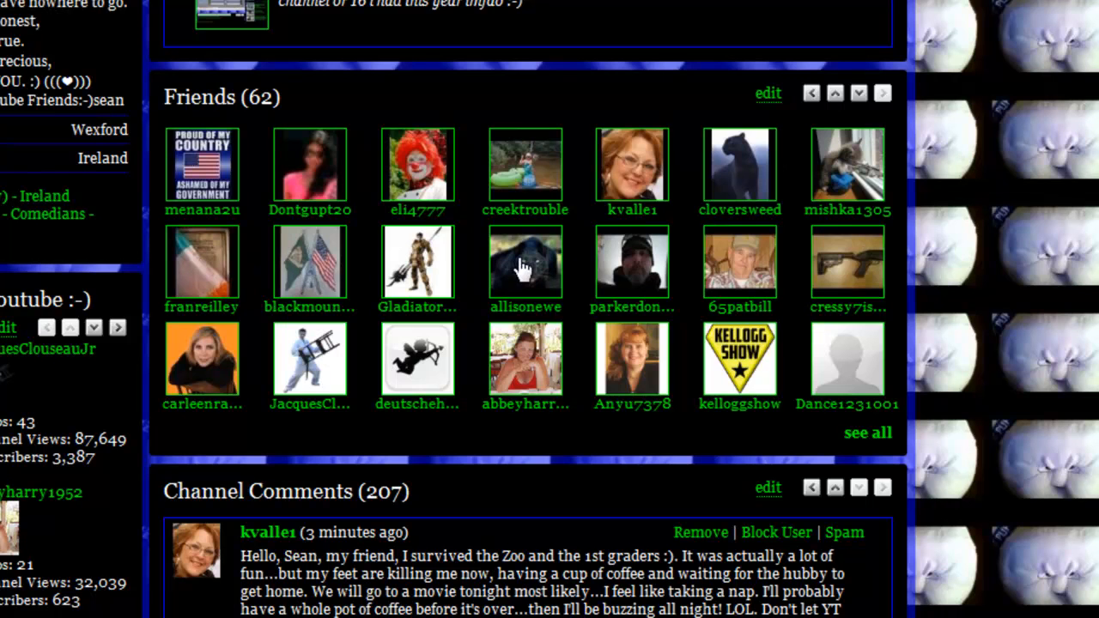
pyautogui.moveTo(739, 261)
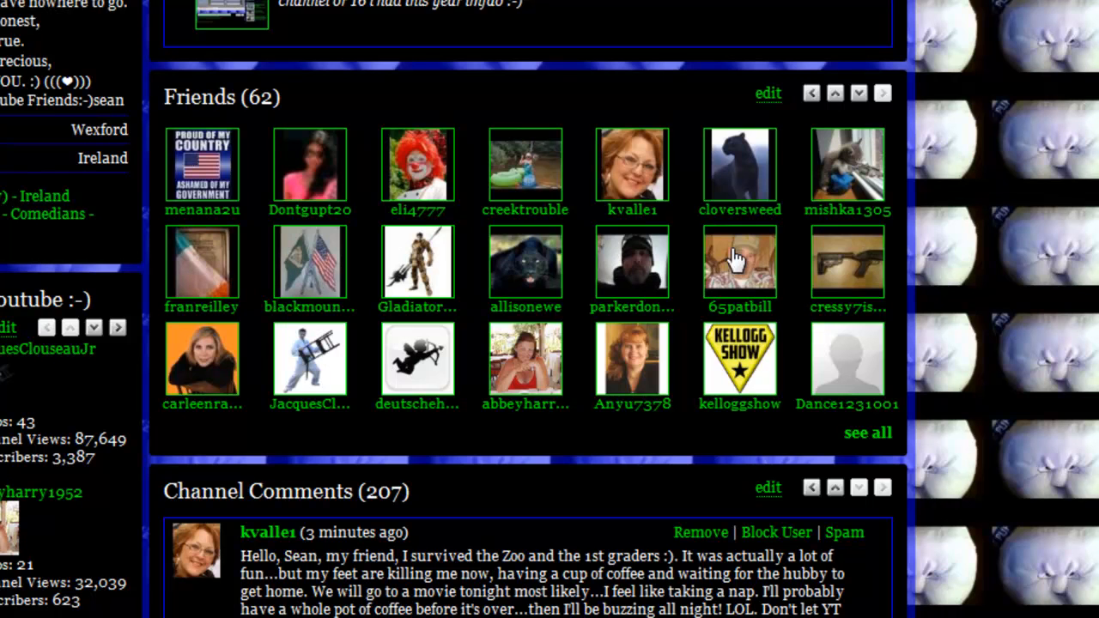
pyautogui.moveTo(296, 374)
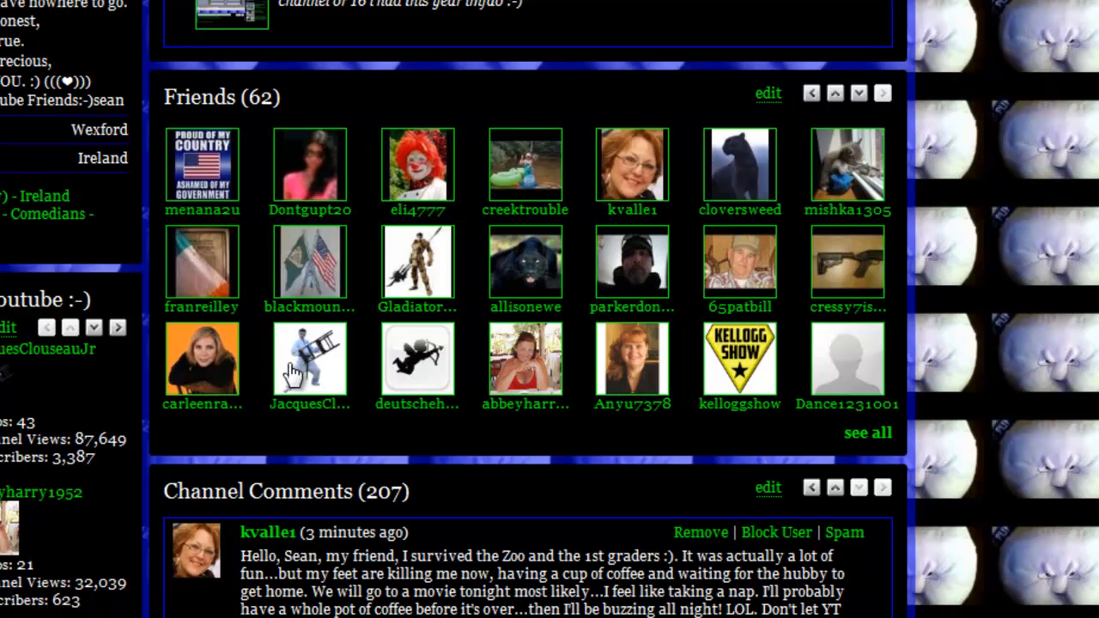
pyautogui.moveTo(535, 386)
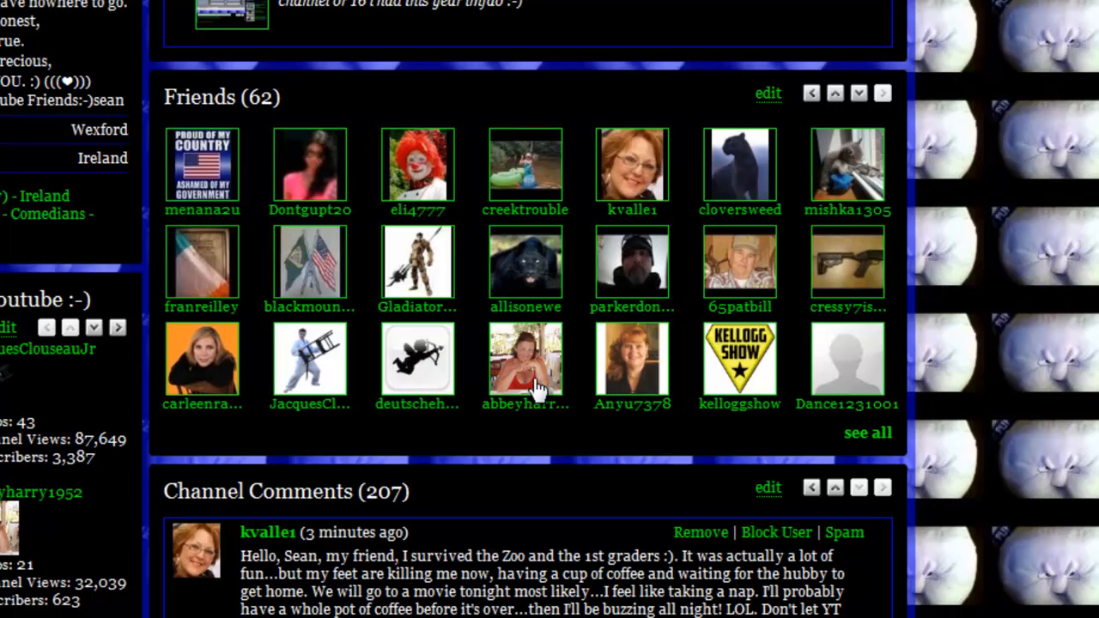
pyautogui.moveTo(756, 361)
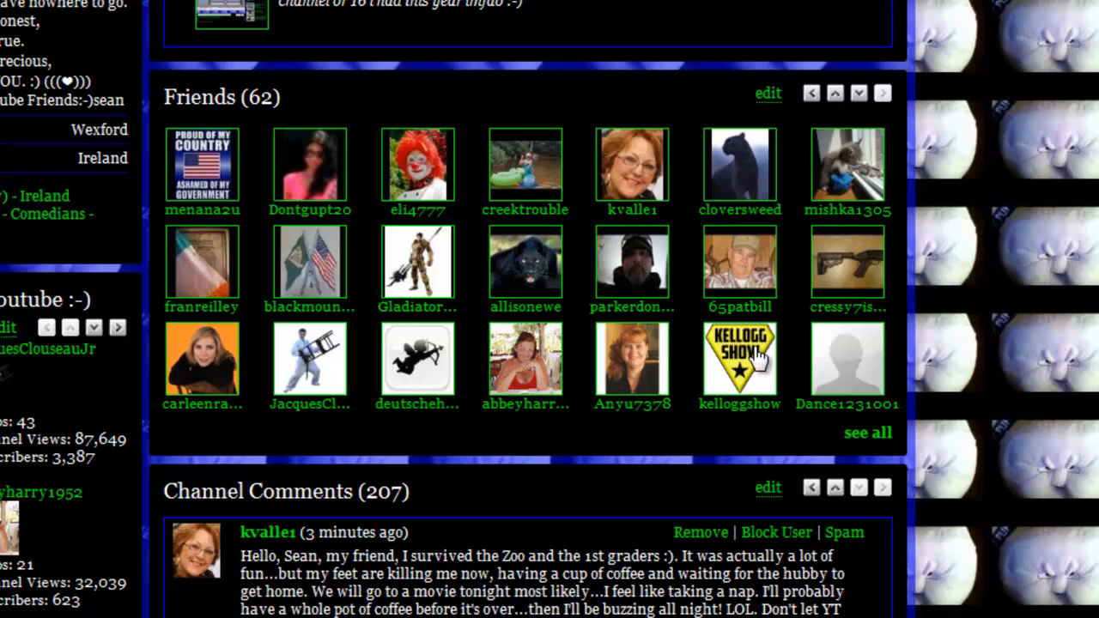
# Step: Scroll the Channel Comments to the end, reaching the 'Enter the text in the image' verification box
pyautogui.scroll(-3)
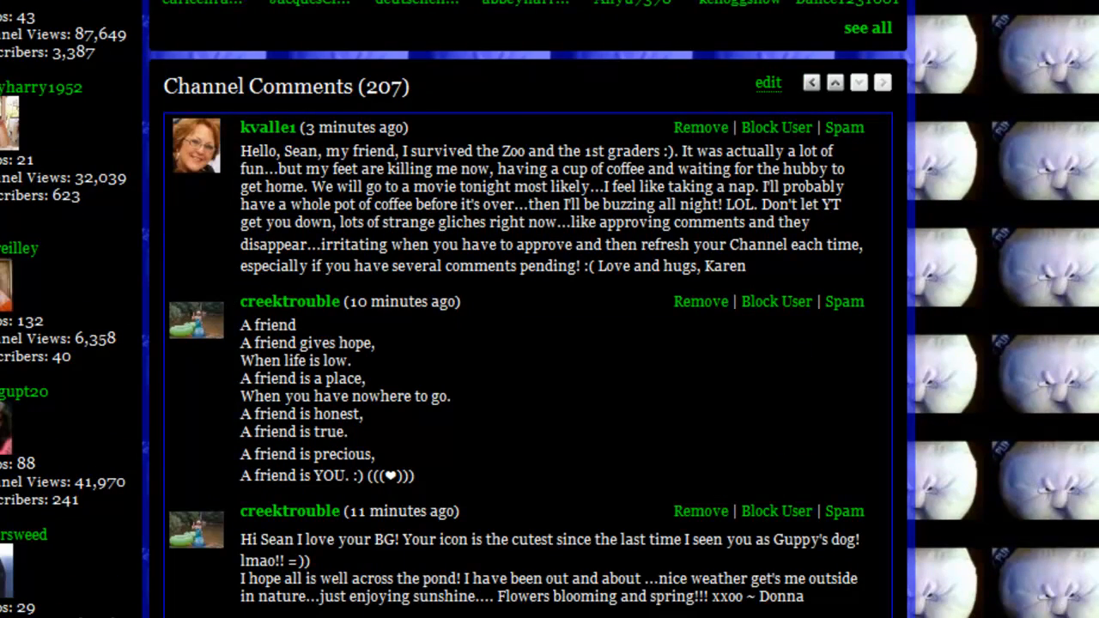
pyautogui.scroll(-3)
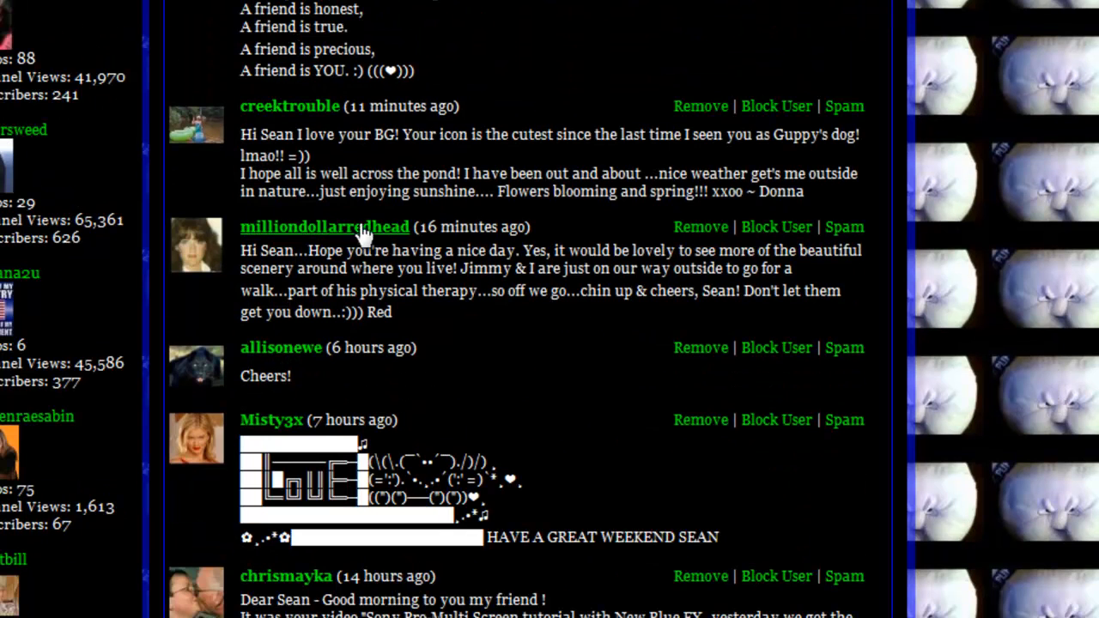
pyautogui.scroll(-3)
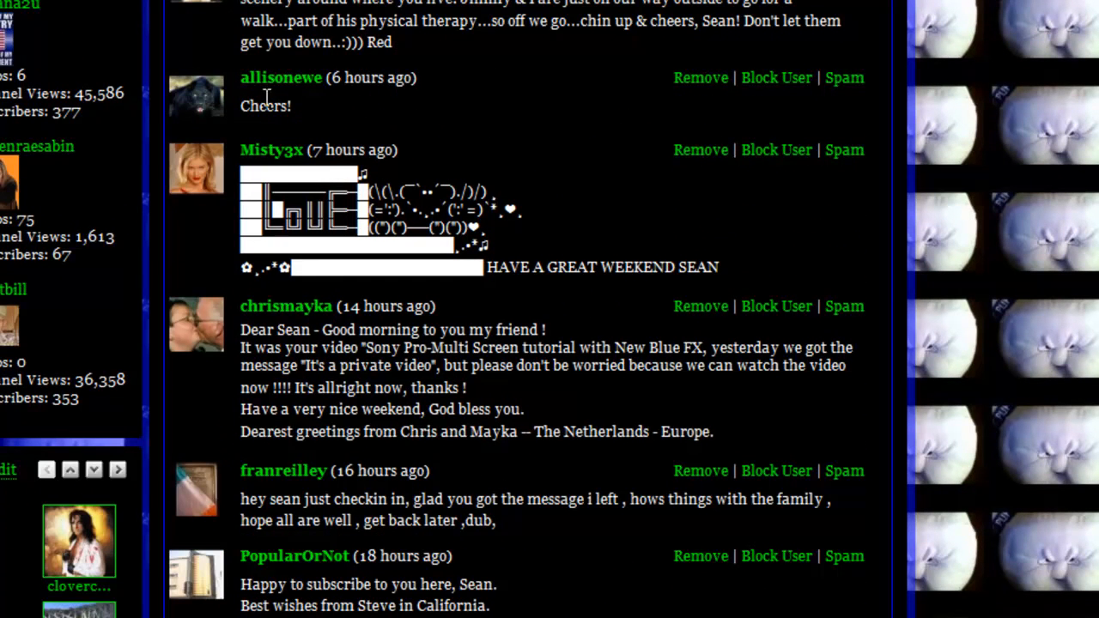
pyautogui.moveTo(237, 347)
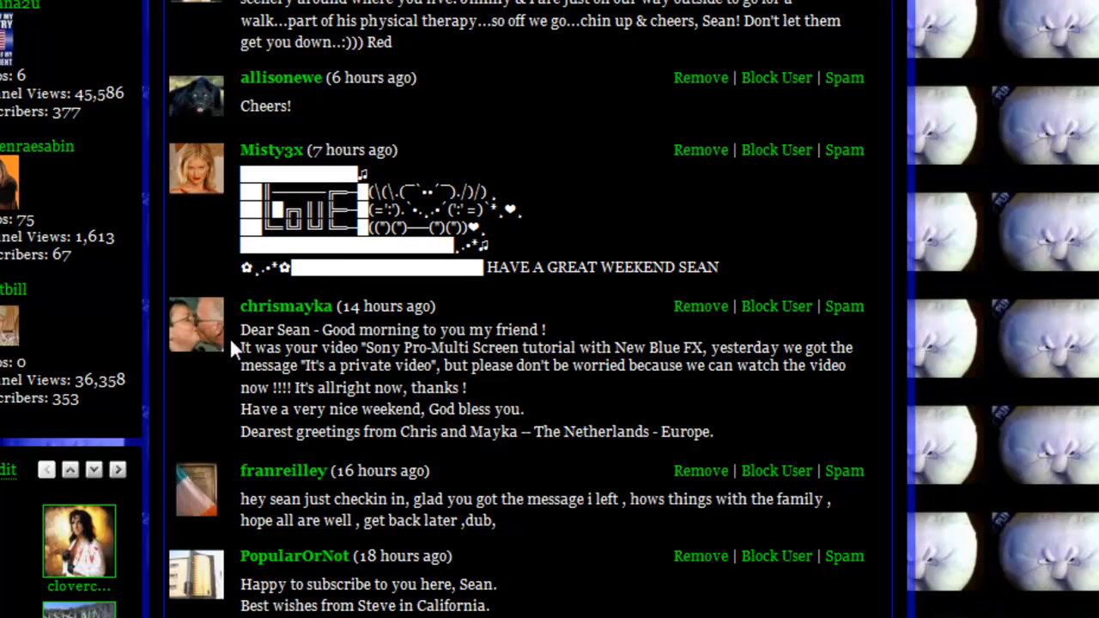
pyautogui.scroll(-3)
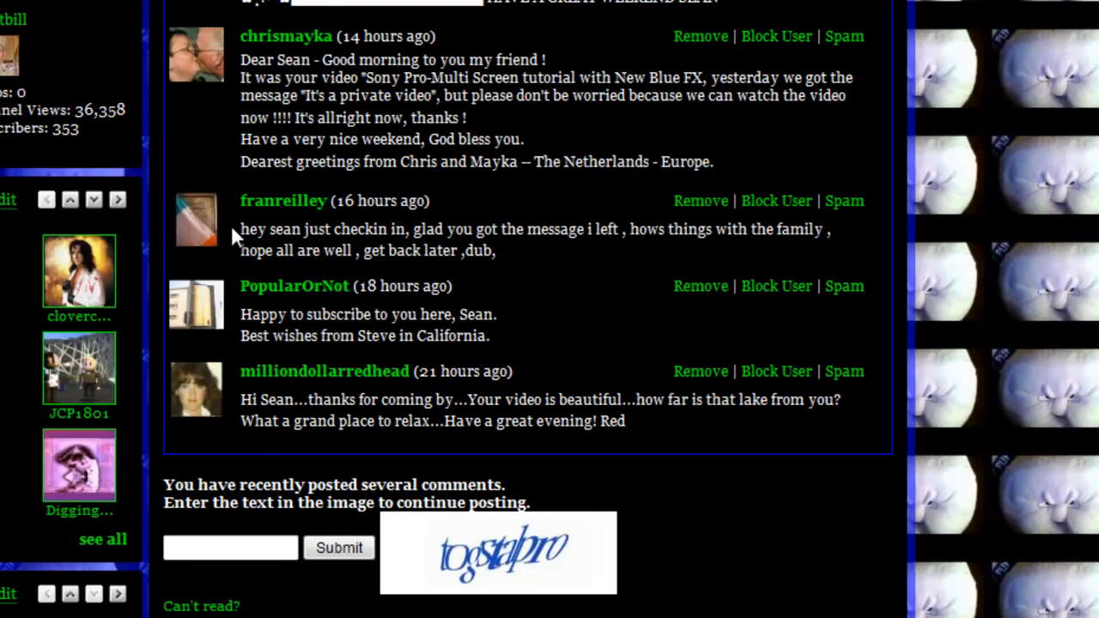
pyautogui.moveTo(340, 302)
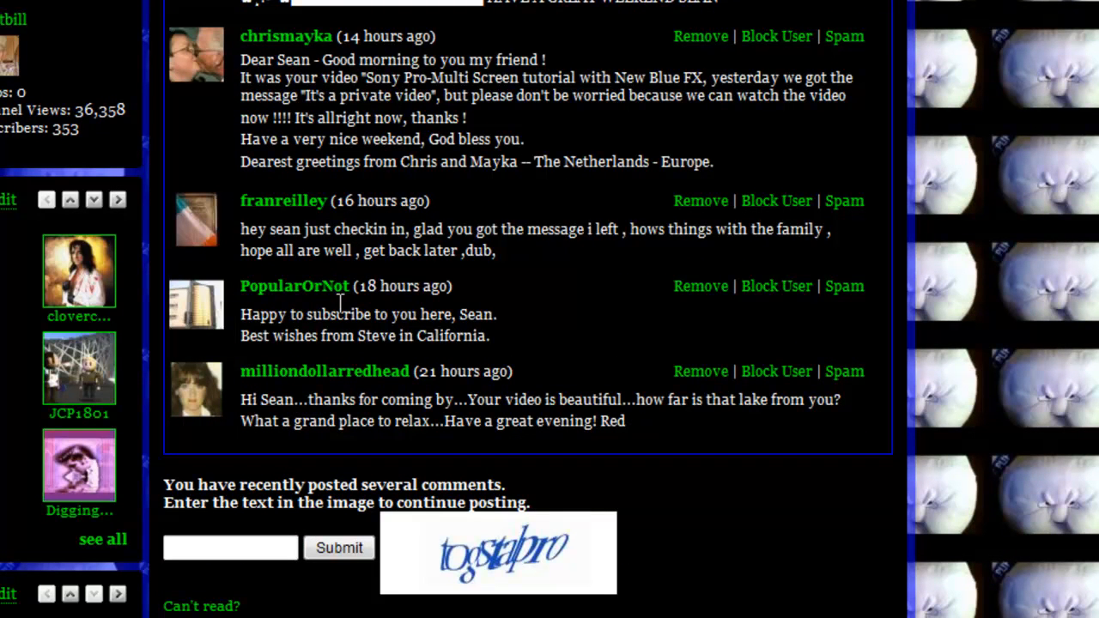
pyautogui.moveTo(281, 328)
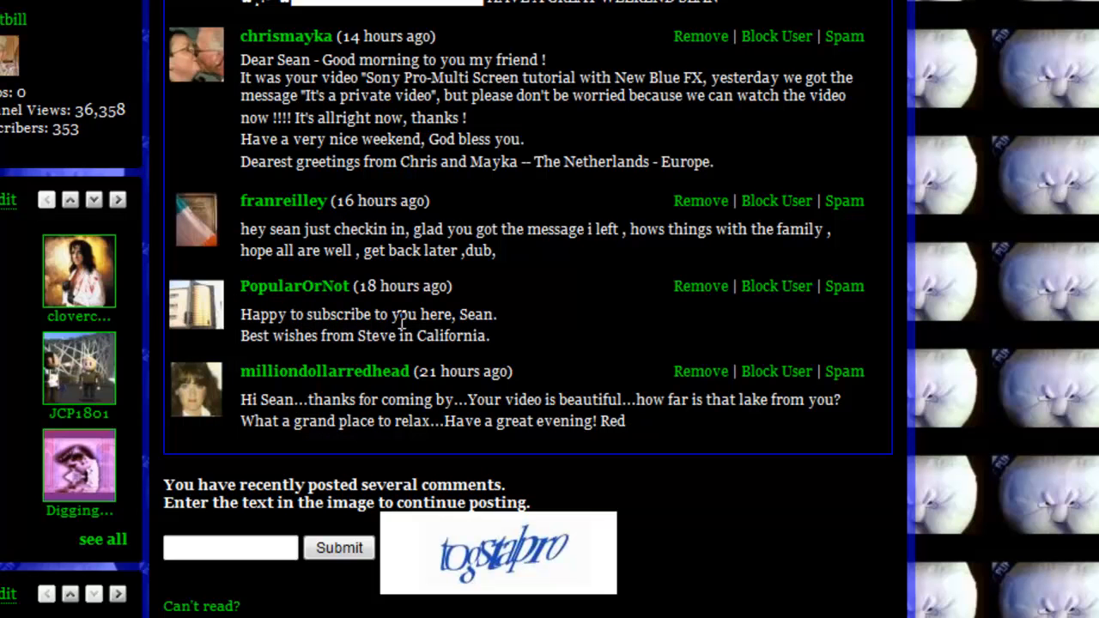
# Step: Regenerate the CAPTCHA via 'Can't read?' nine times until a legible word appears, then focus the answer box
pyautogui.scroll(-3)
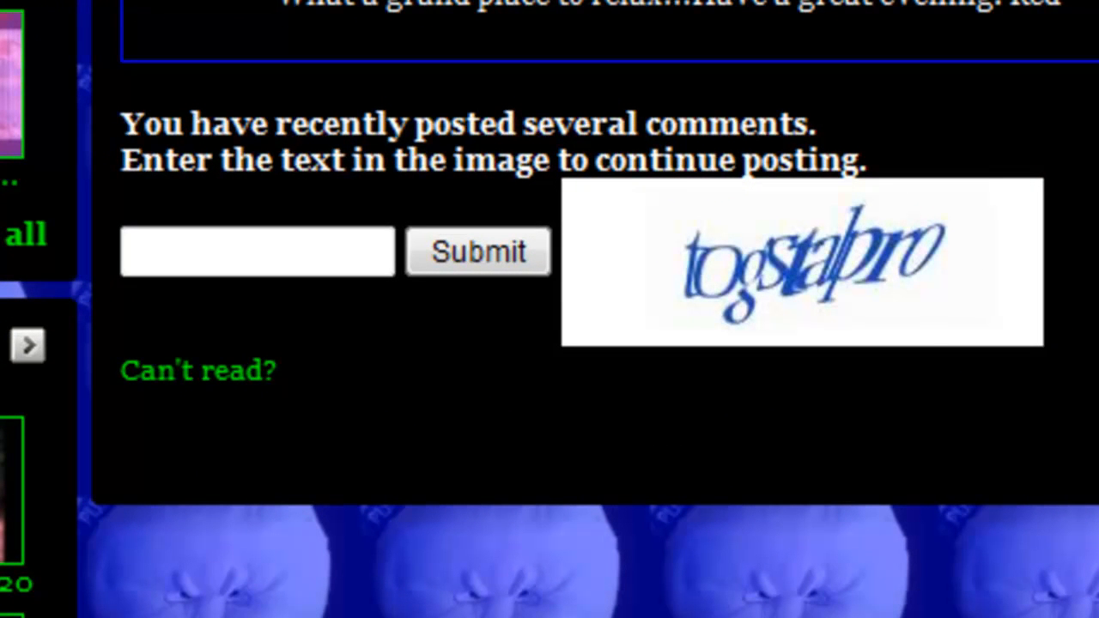
pyautogui.moveTo(936, 323)
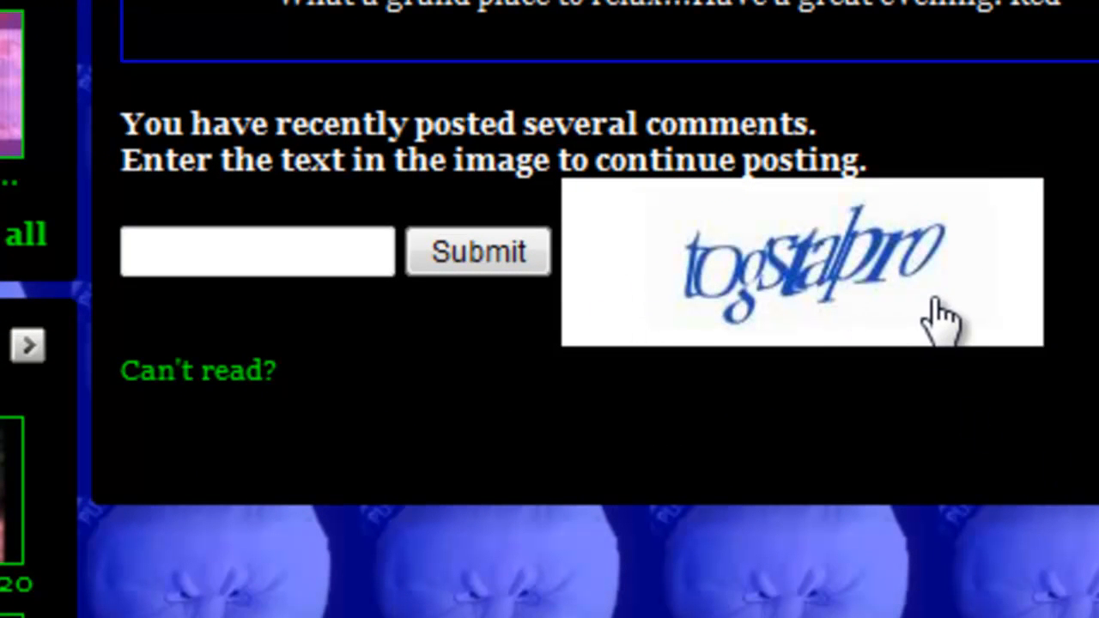
pyautogui.moveTo(735, 495)
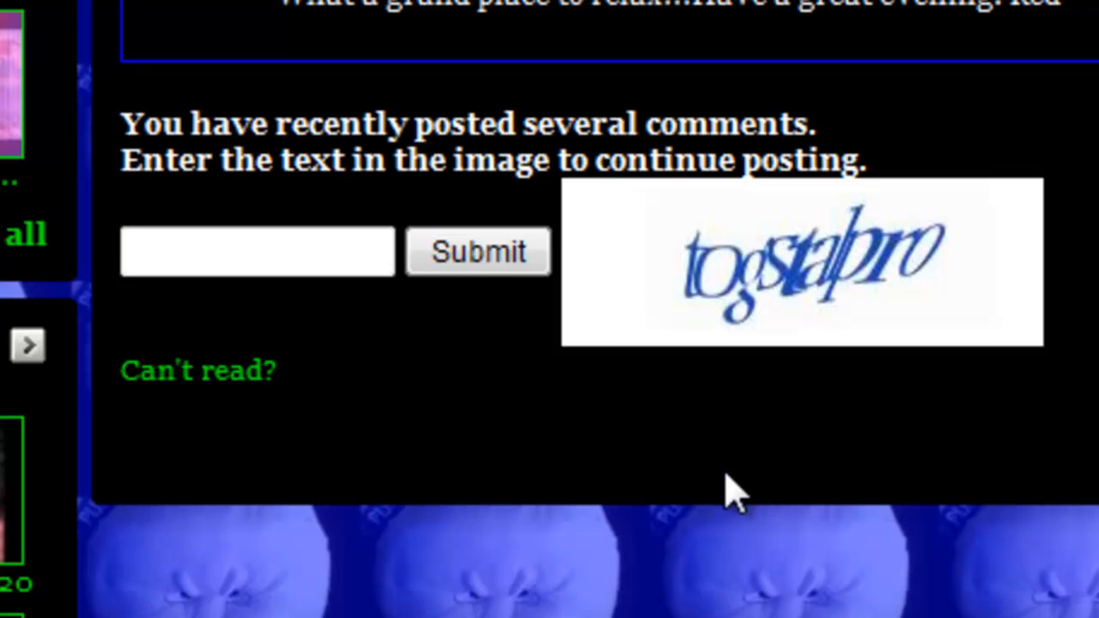
pyautogui.moveTo(571, 524)
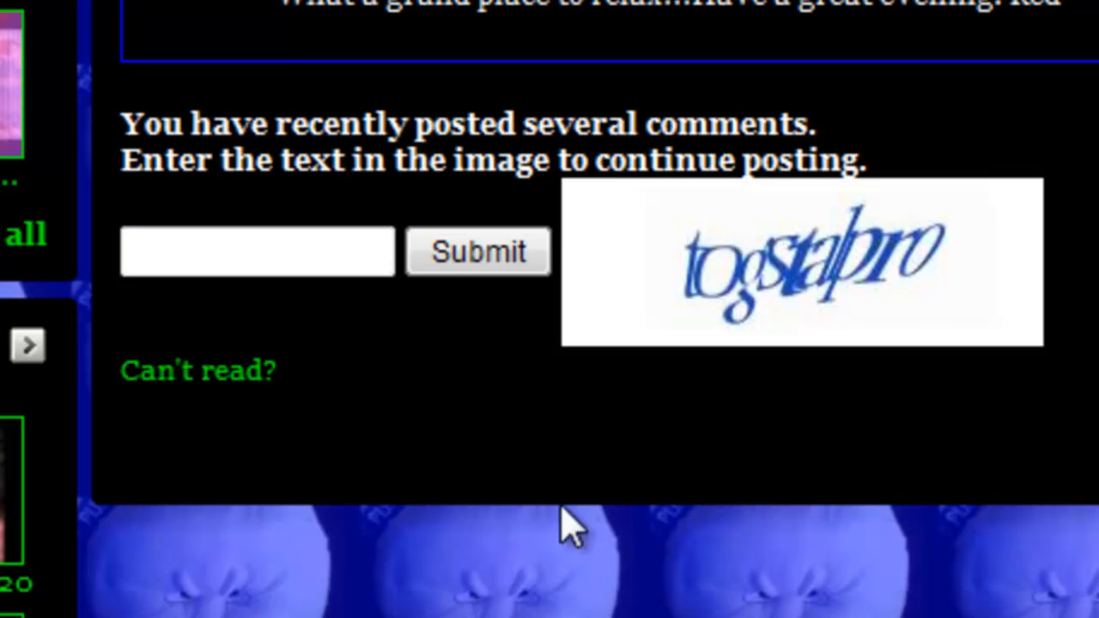
pyautogui.moveTo(683, 610)
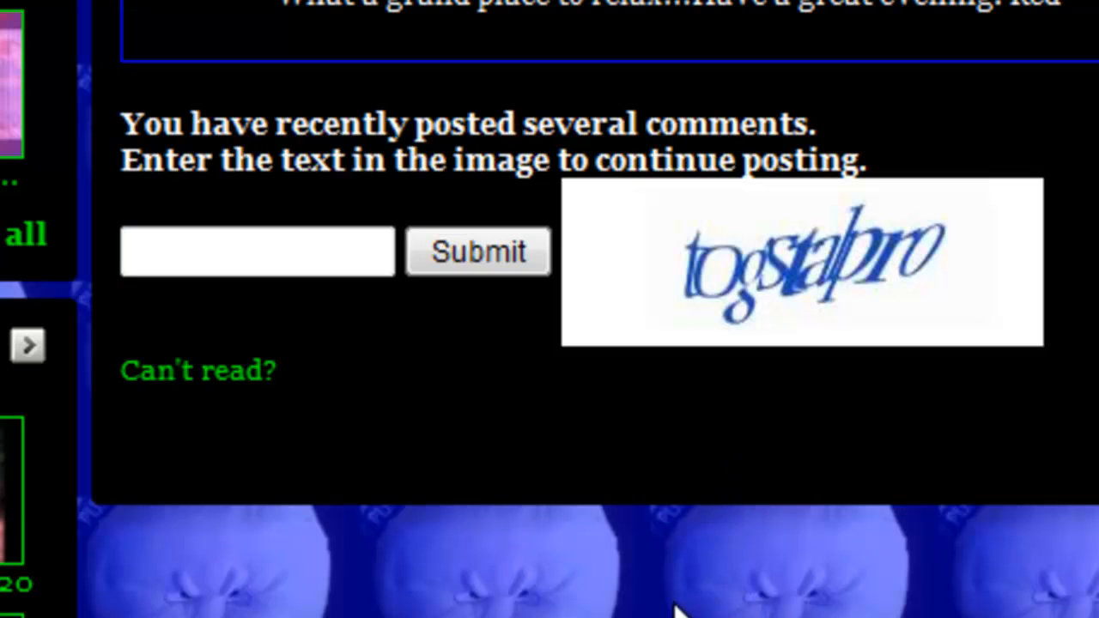
pyautogui.moveTo(828, 313)
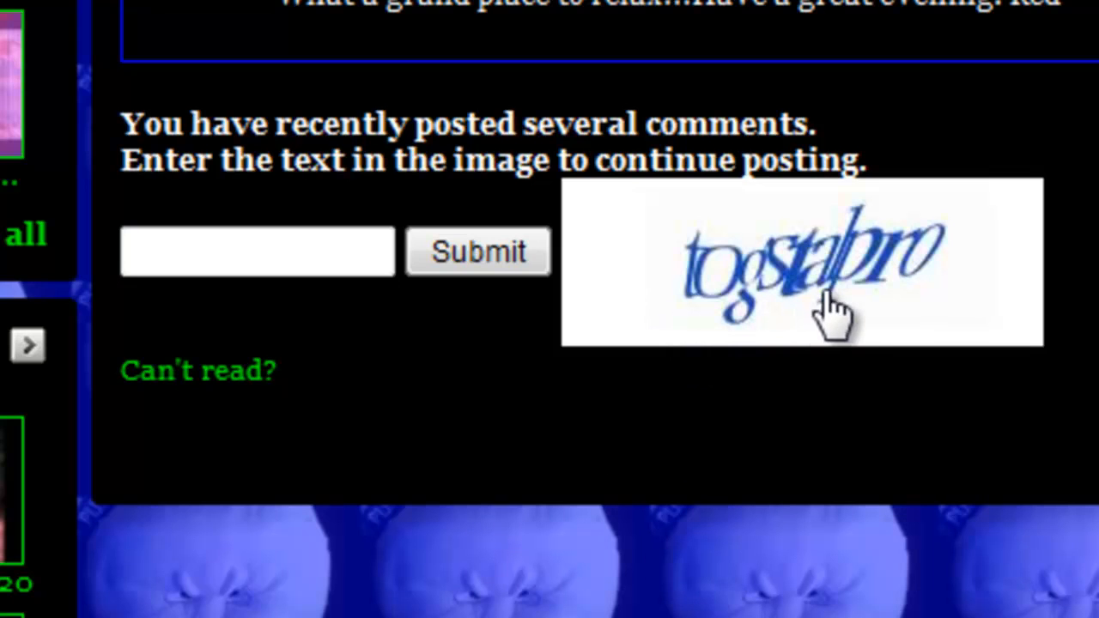
pyautogui.moveTo(318, 382)
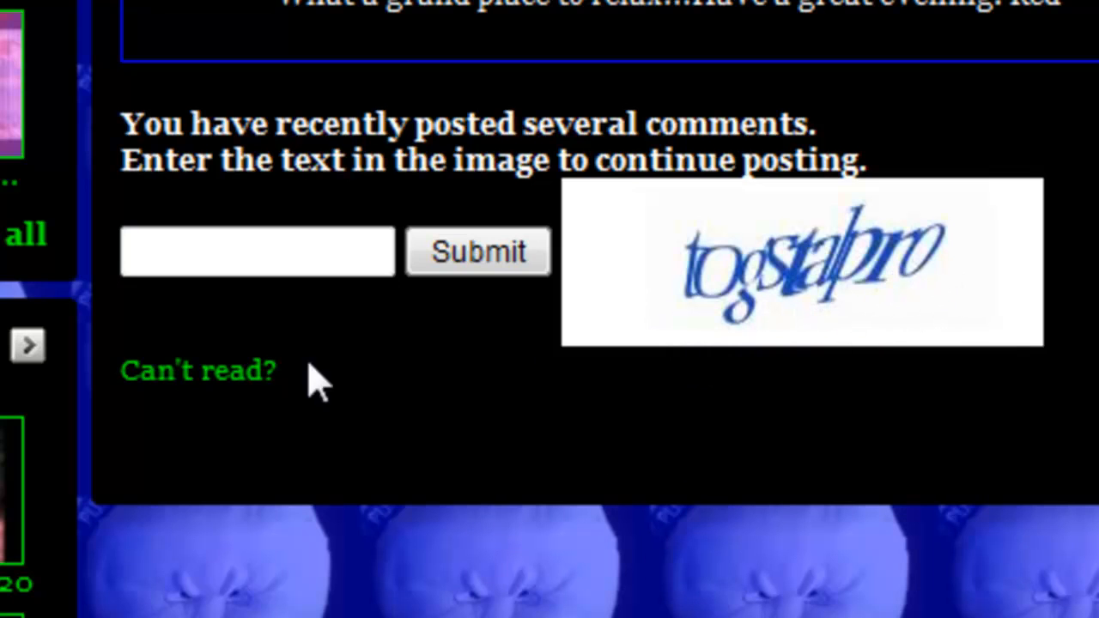
pyautogui.click(198, 371)
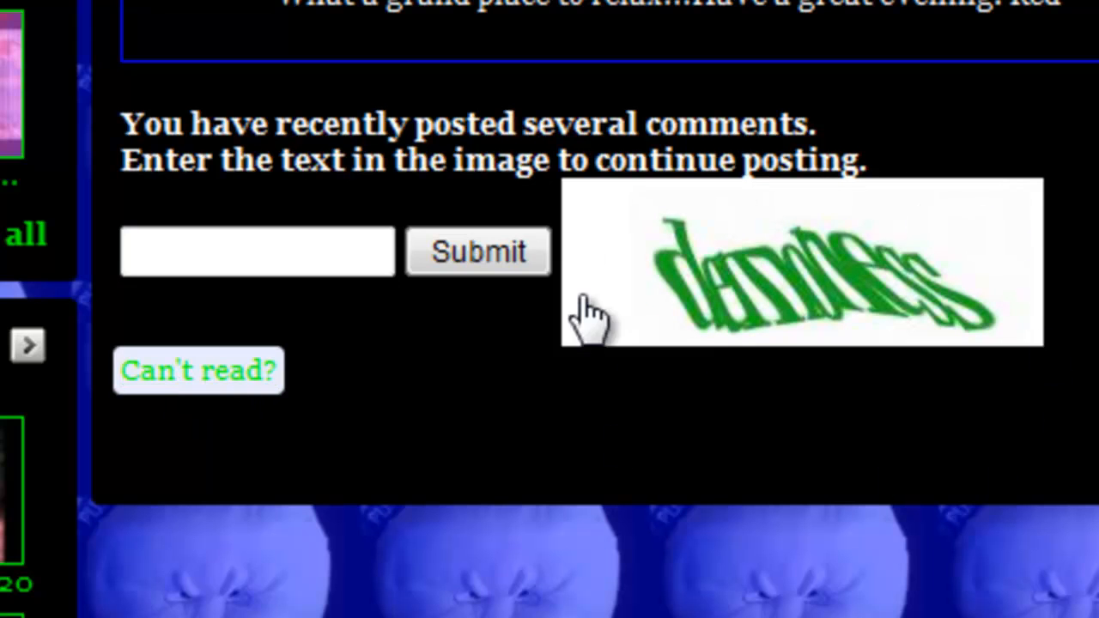
pyautogui.moveTo(199, 371)
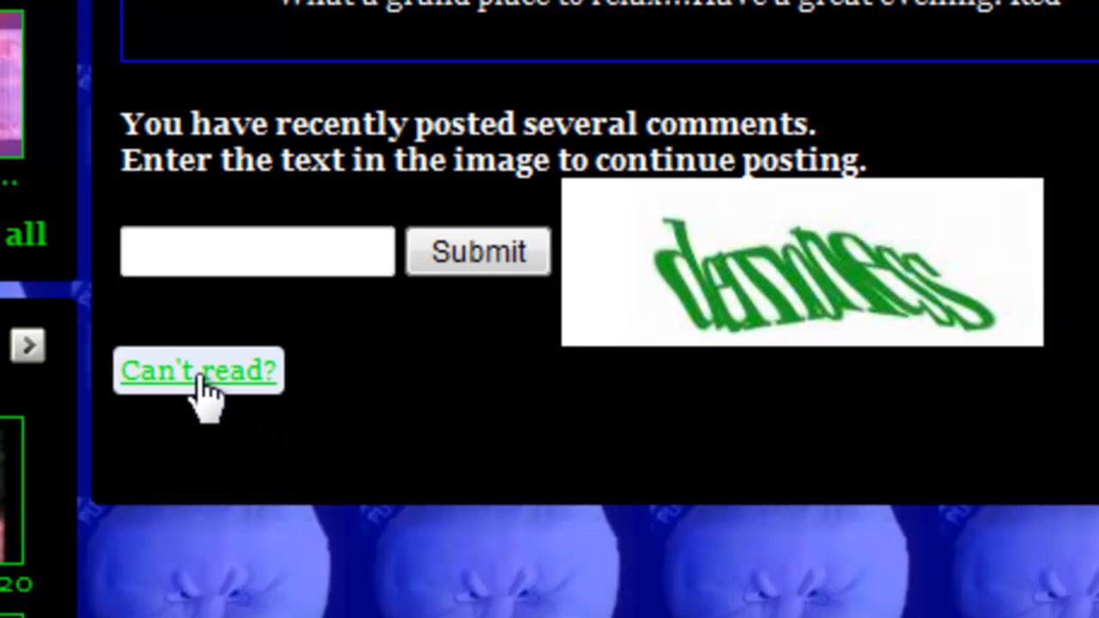
pyautogui.click(199, 371)
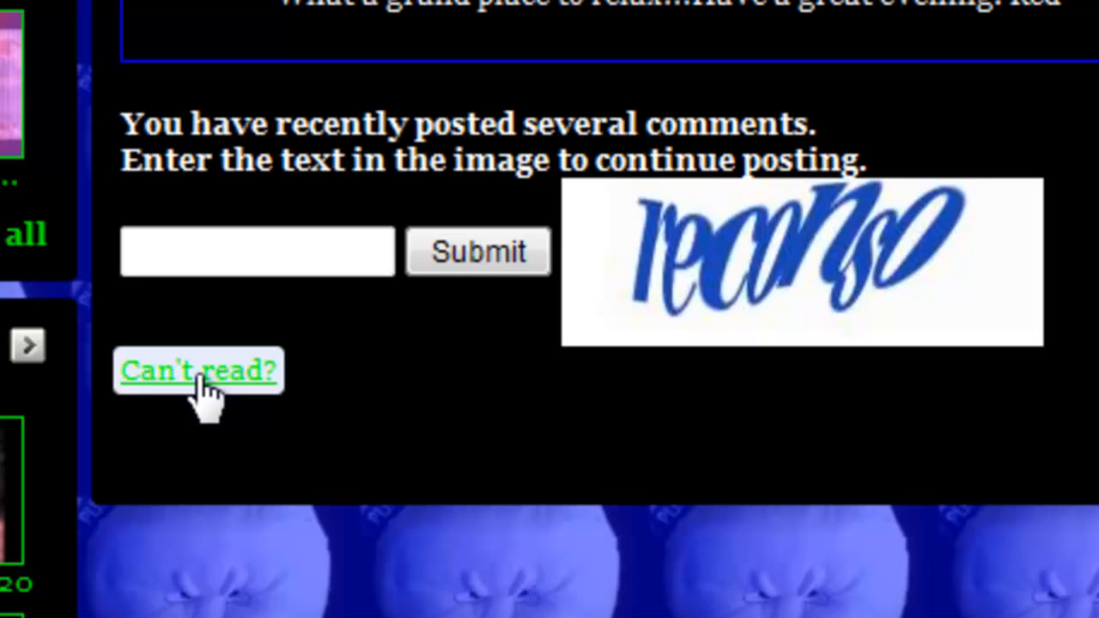
pyautogui.click(199, 371)
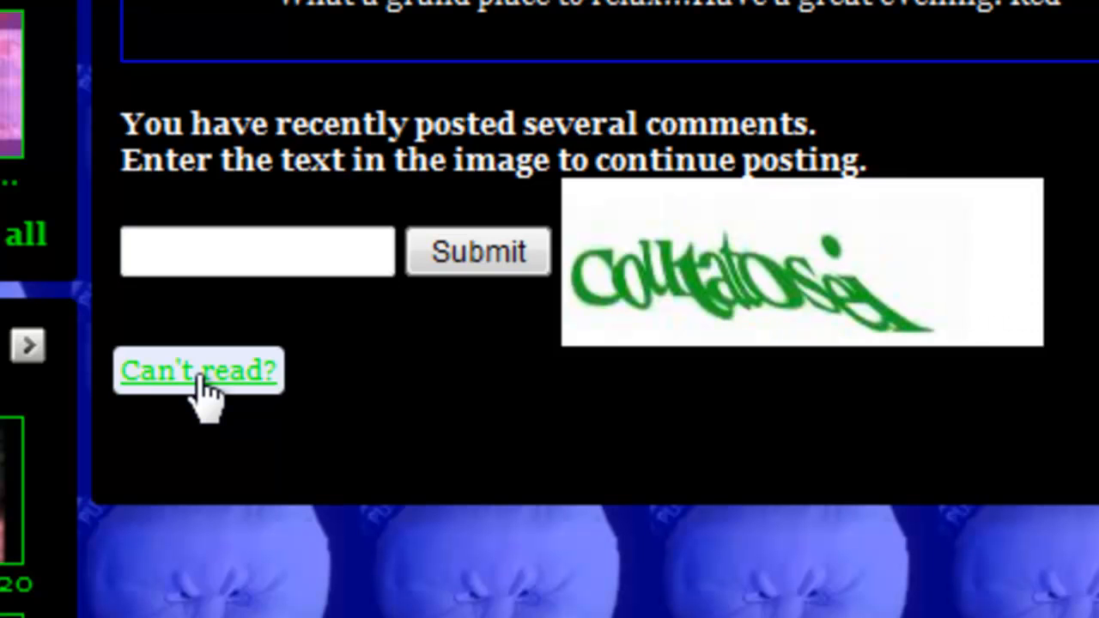
pyautogui.click(200, 371)
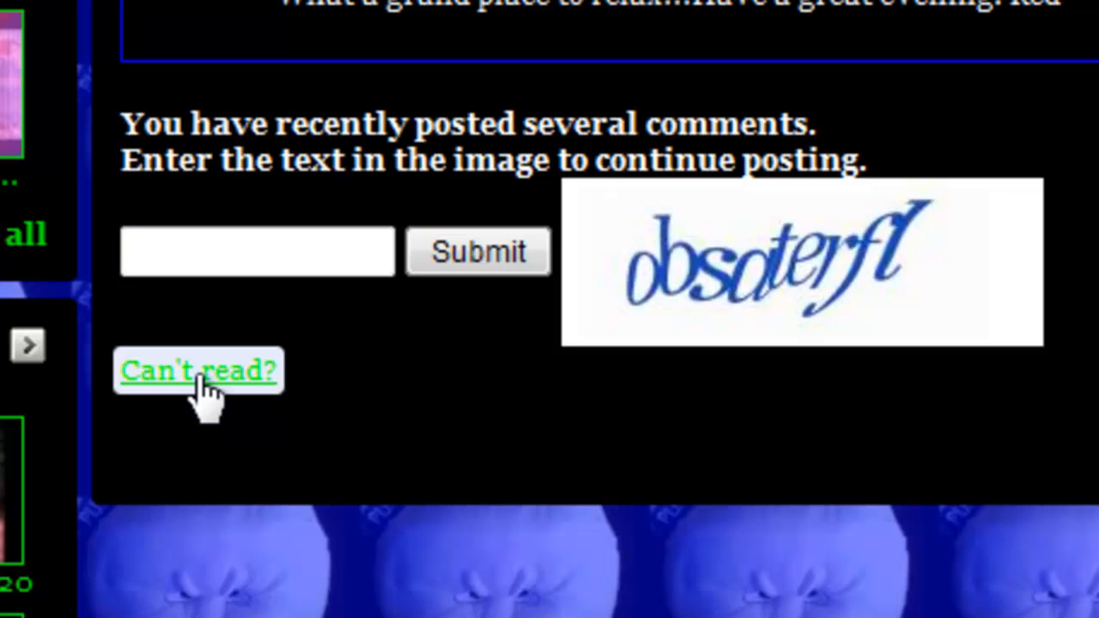
pyautogui.click(199, 371)
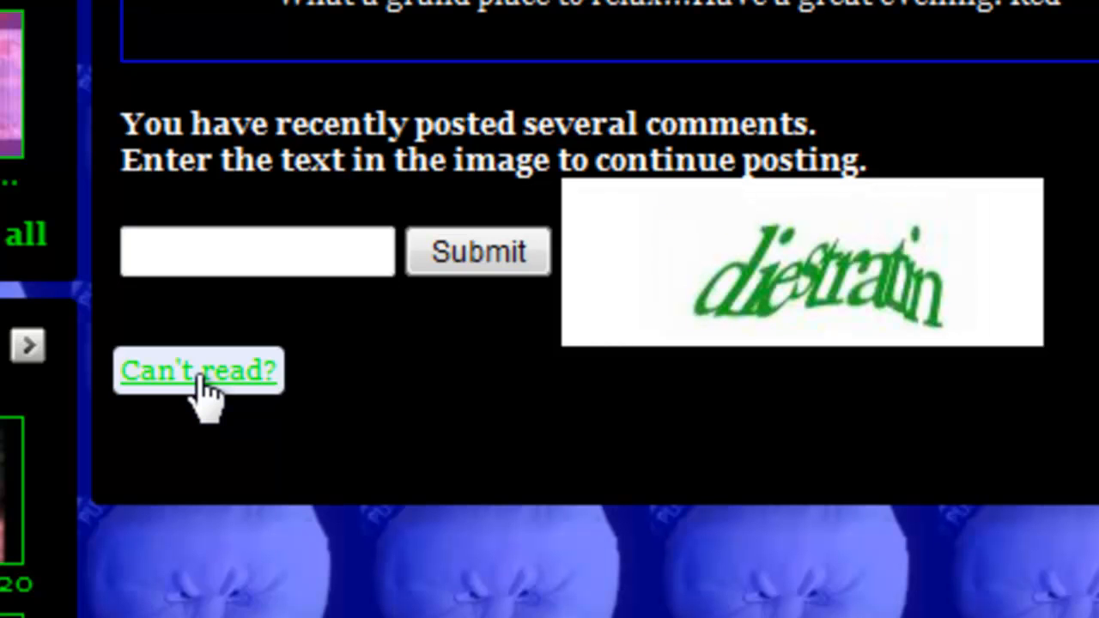
pyautogui.click(199, 371)
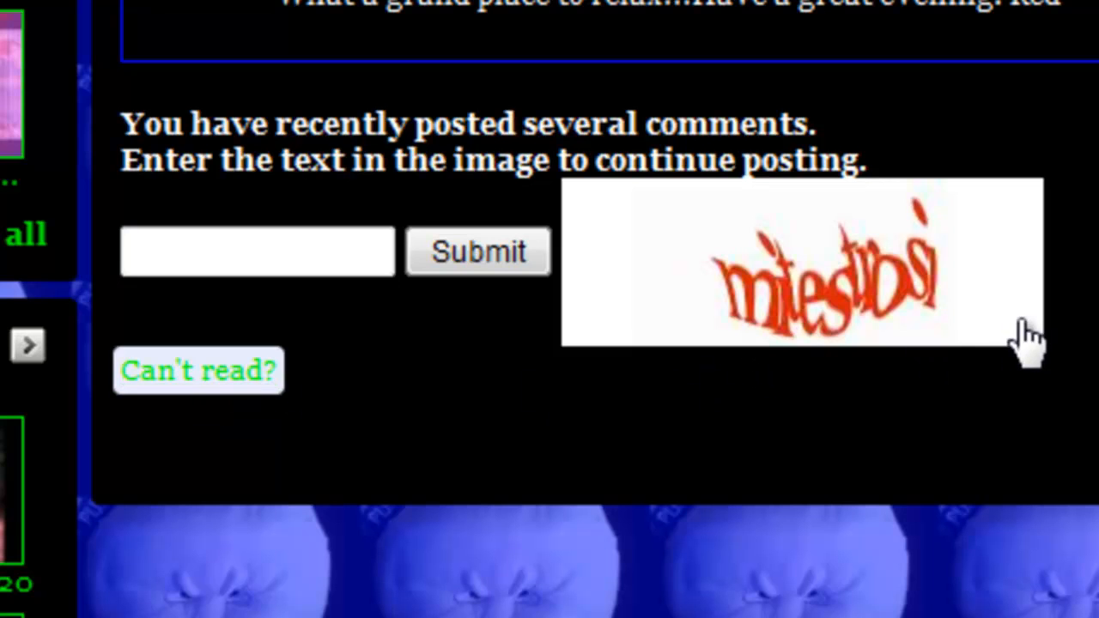
pyautogui.moveTo(515, 340)
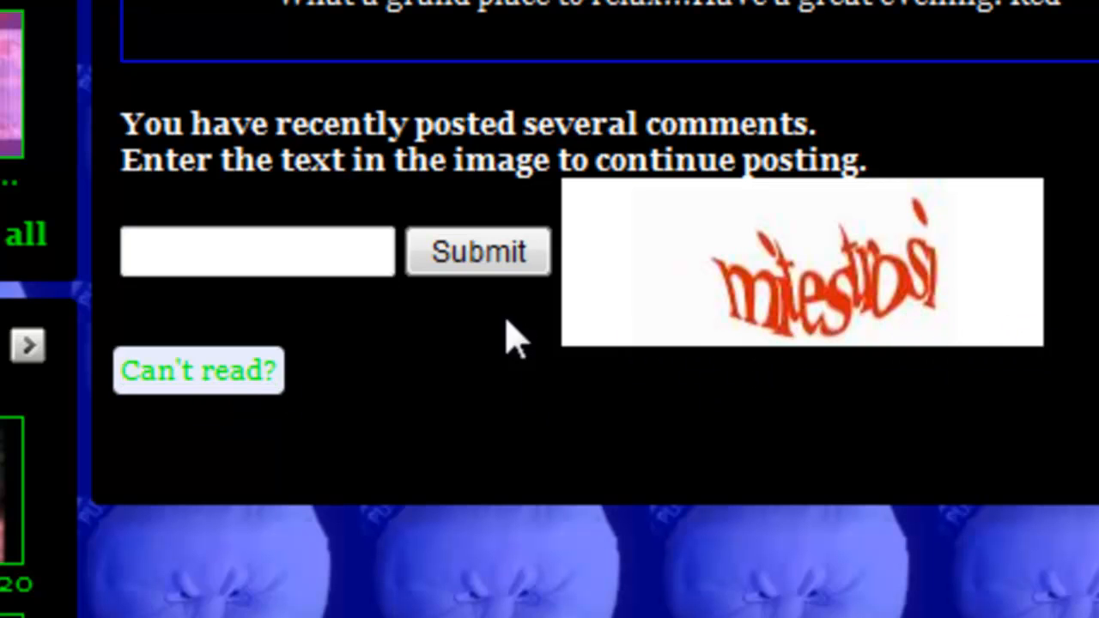
pyautogui.click(200, 371)
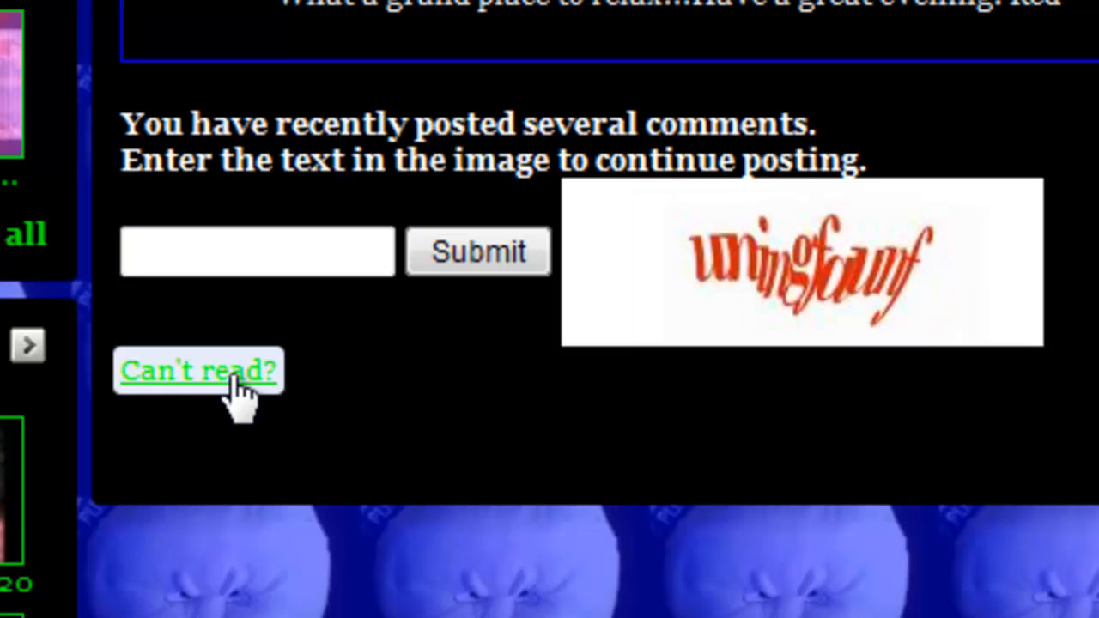
pyautogui.click(199, 371)
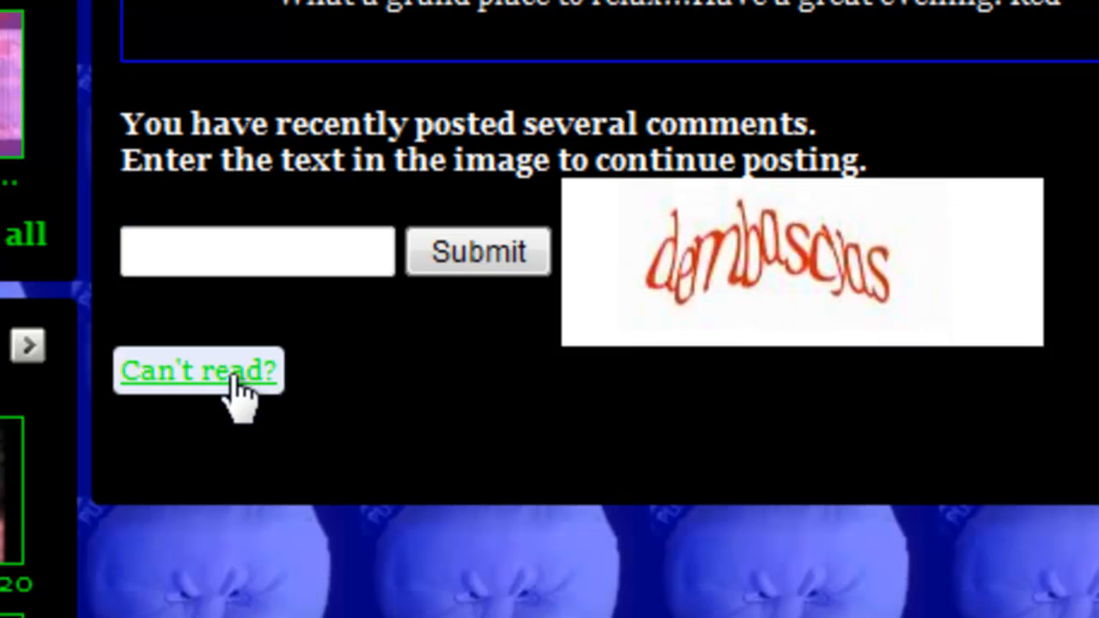
pyautogui.click(197, 371)
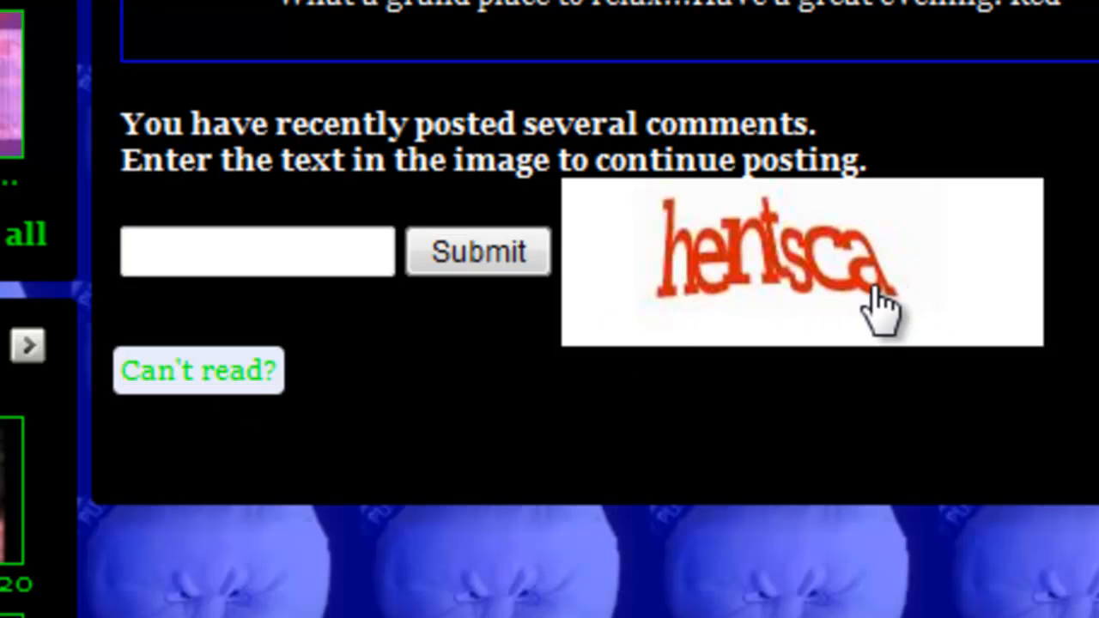
pyautogui.moveTo(781, 231)
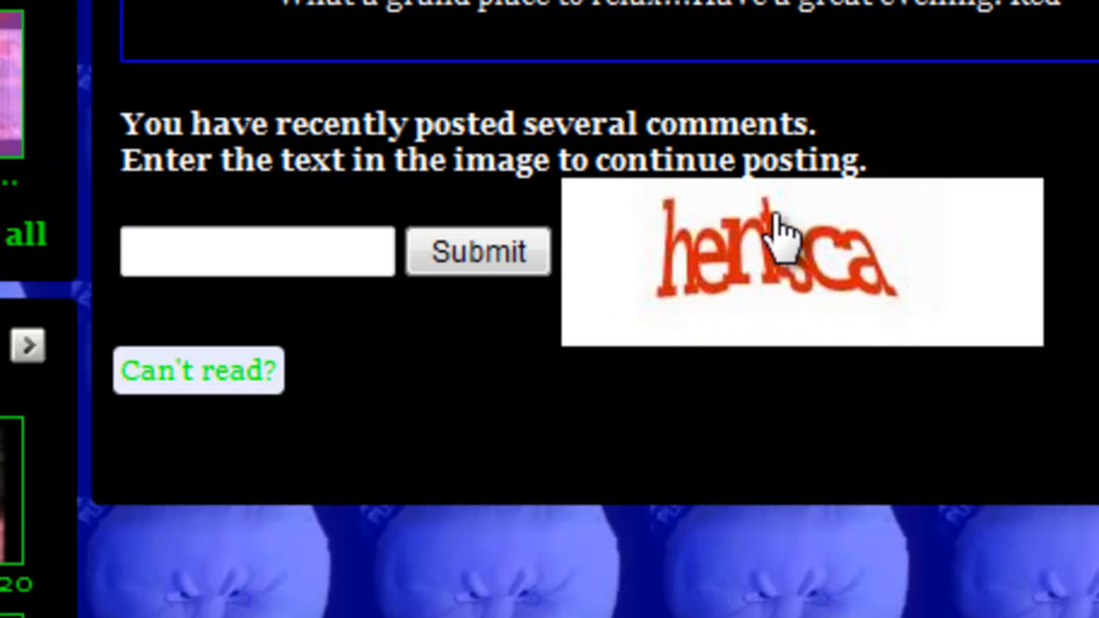
pyautogui.click(257, 251)
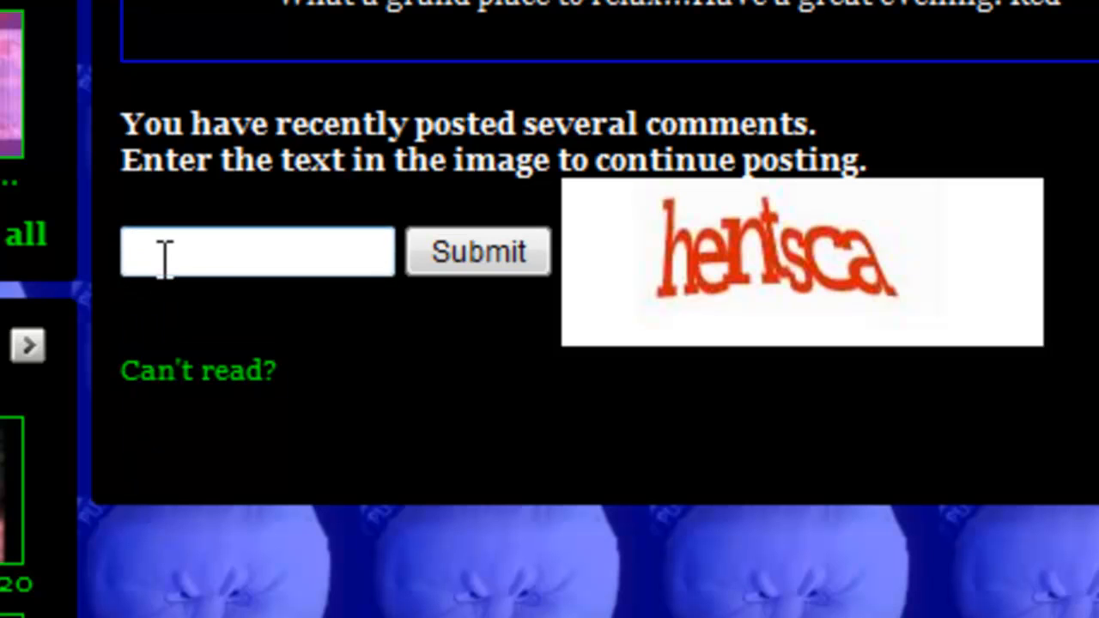
# Step: Enter the verification word 'hentsca' and submit it to return to the channel comments
pyautogui.write('he')
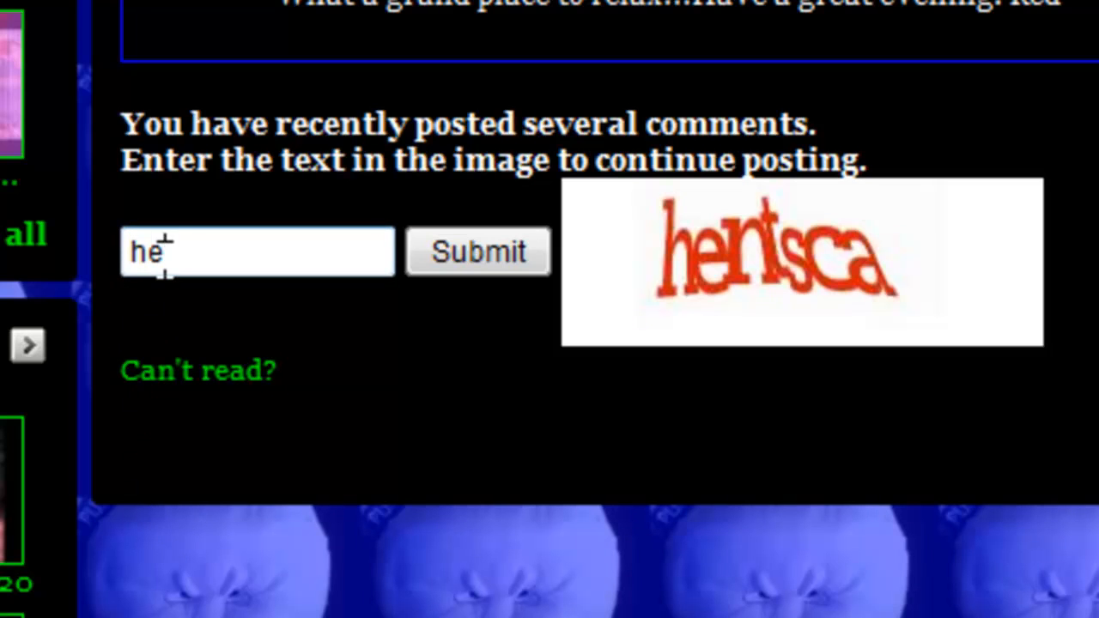
pyautogui.write('n')
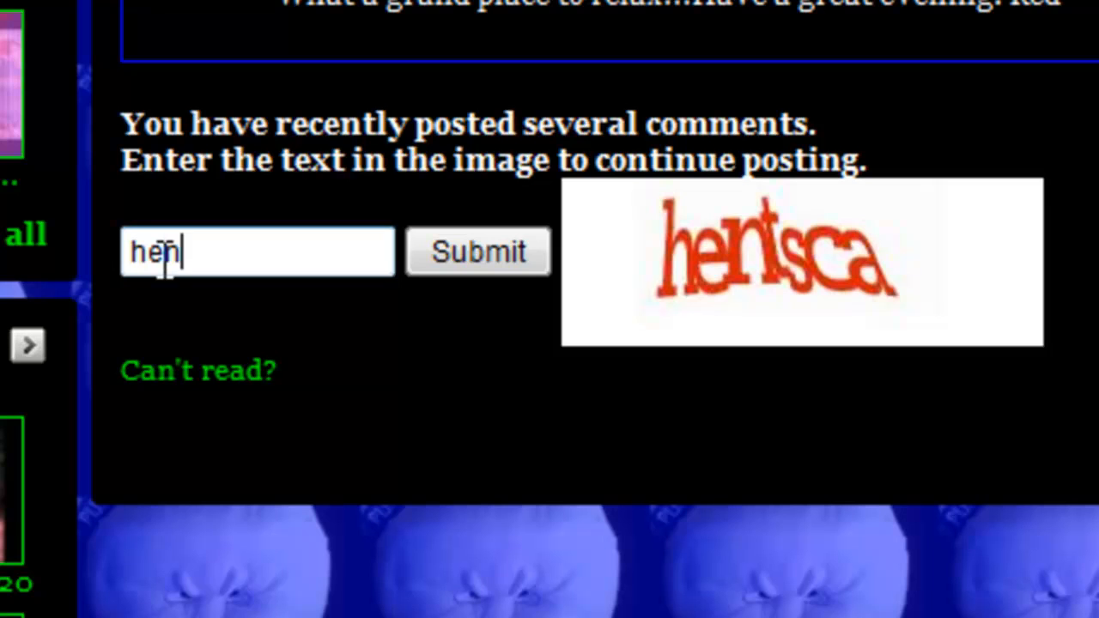
pyautogui.write('tsca')
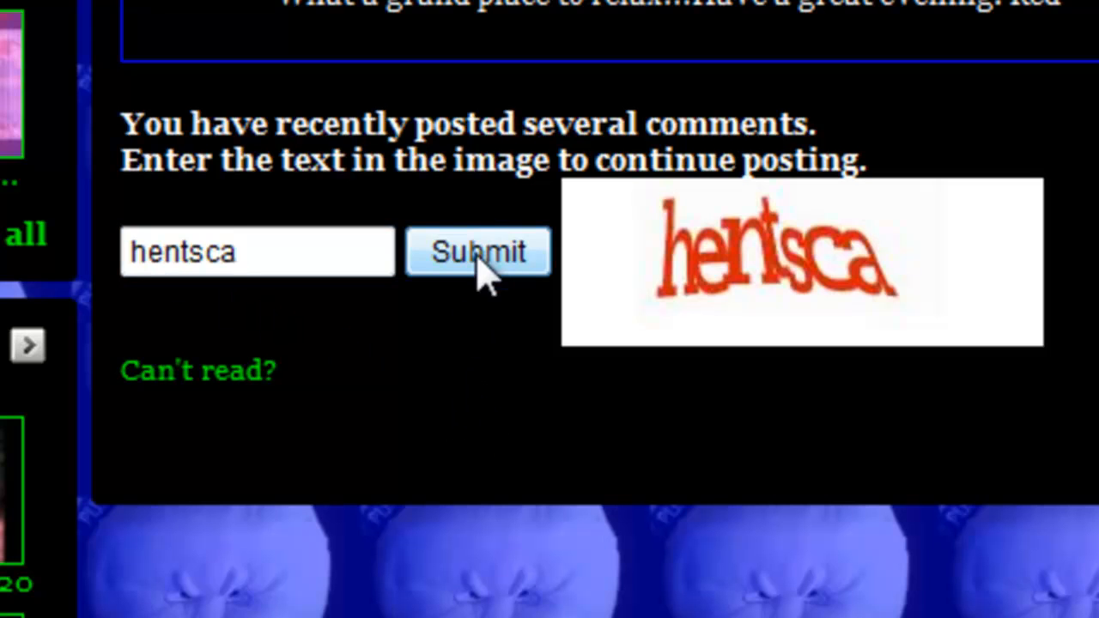
pyautogui.click(478, 251)
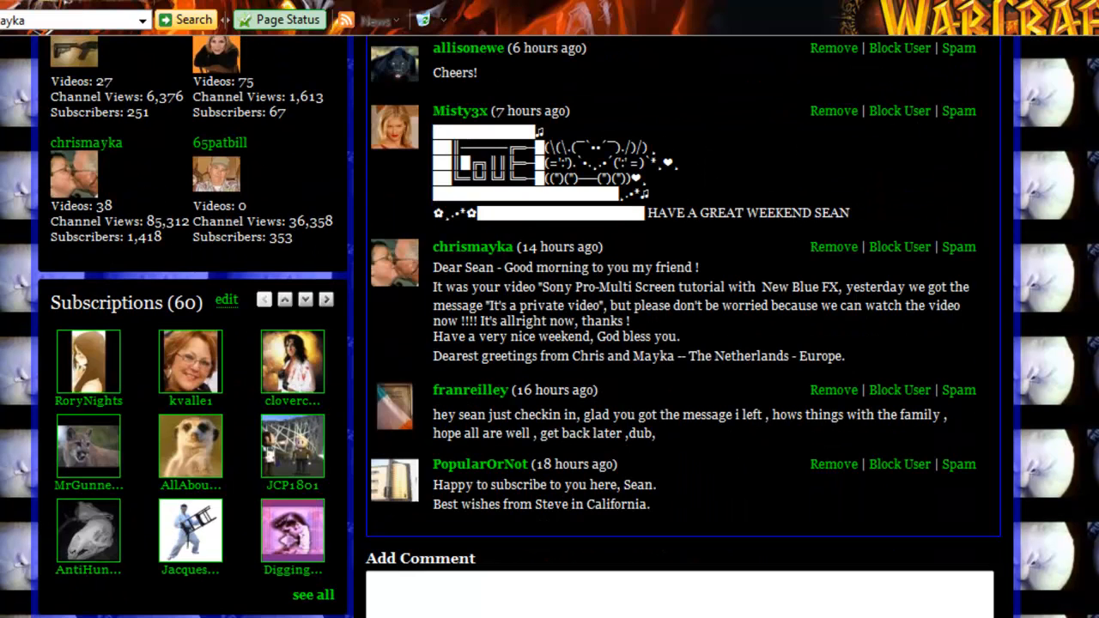
pyautogui.scroll(-3)
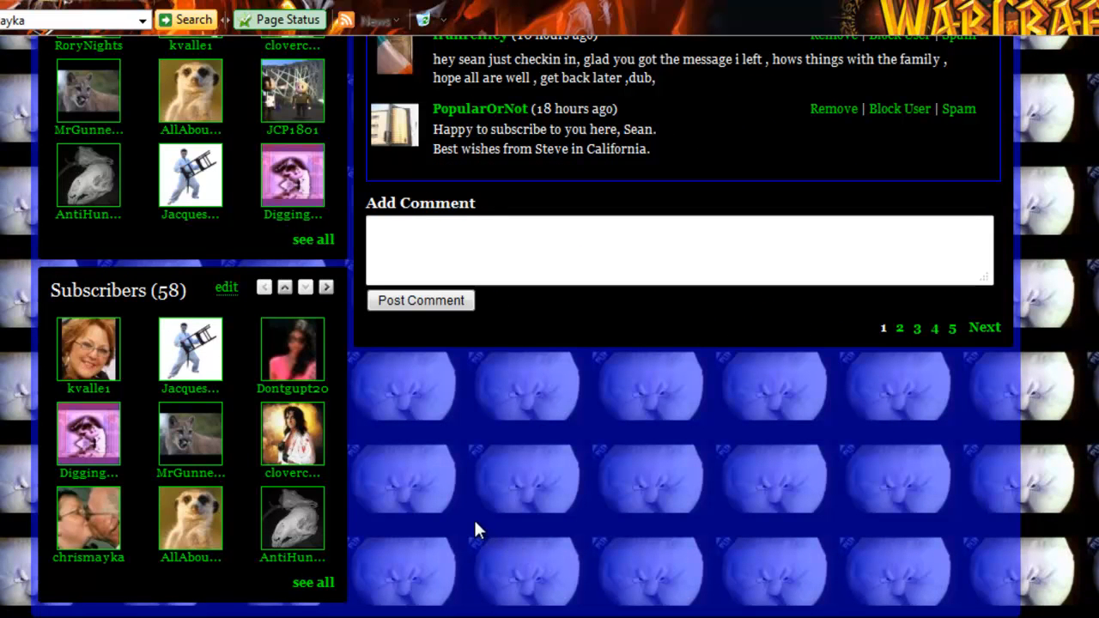
pyautogui.moveTo(127, 536)
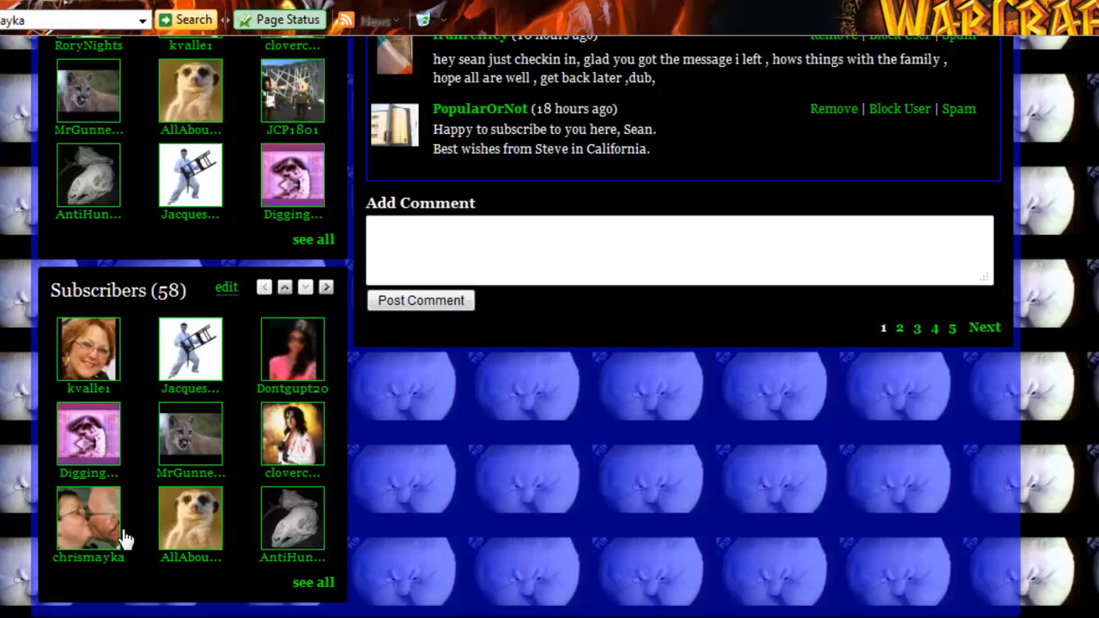
pyautogui.moveTo(76, 445)
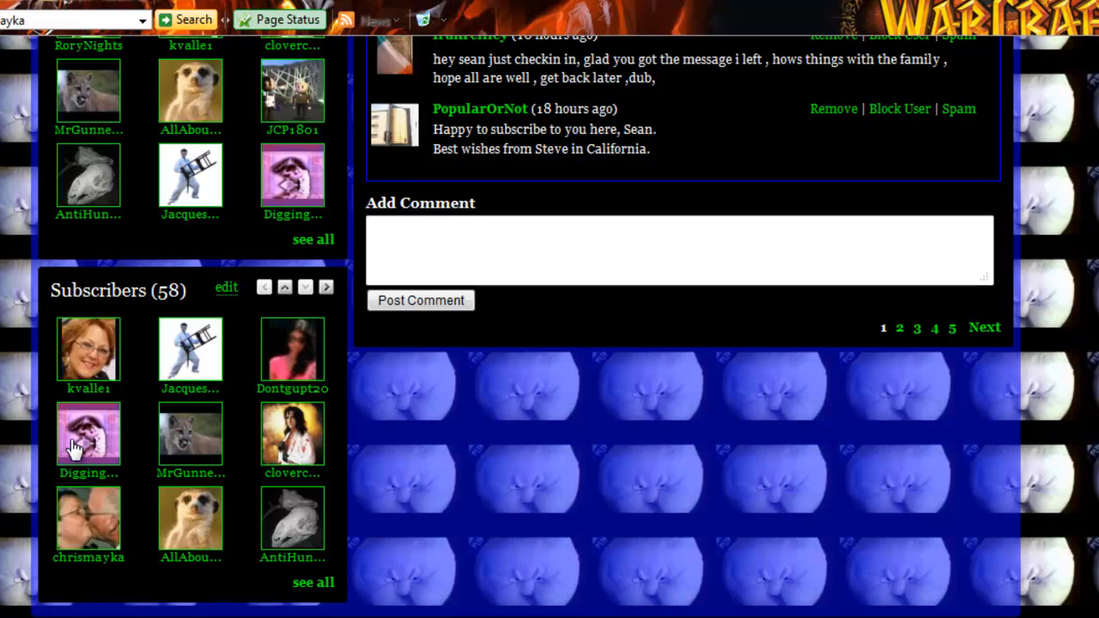
pyautogui.moveTo(301, 374)
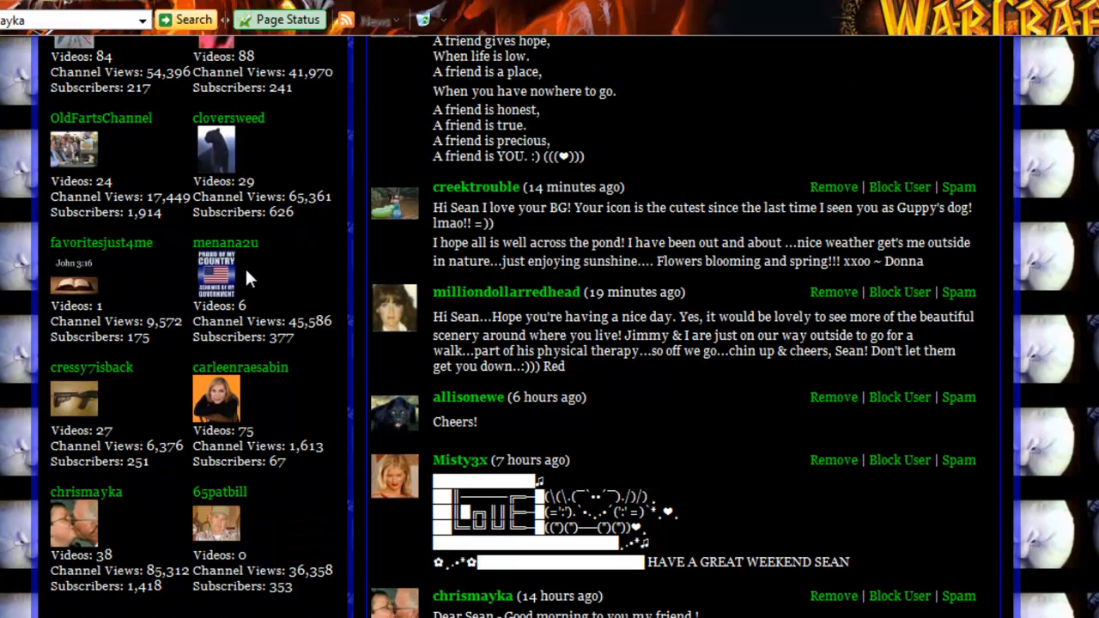
pyautogui.moveTo(301, 222)
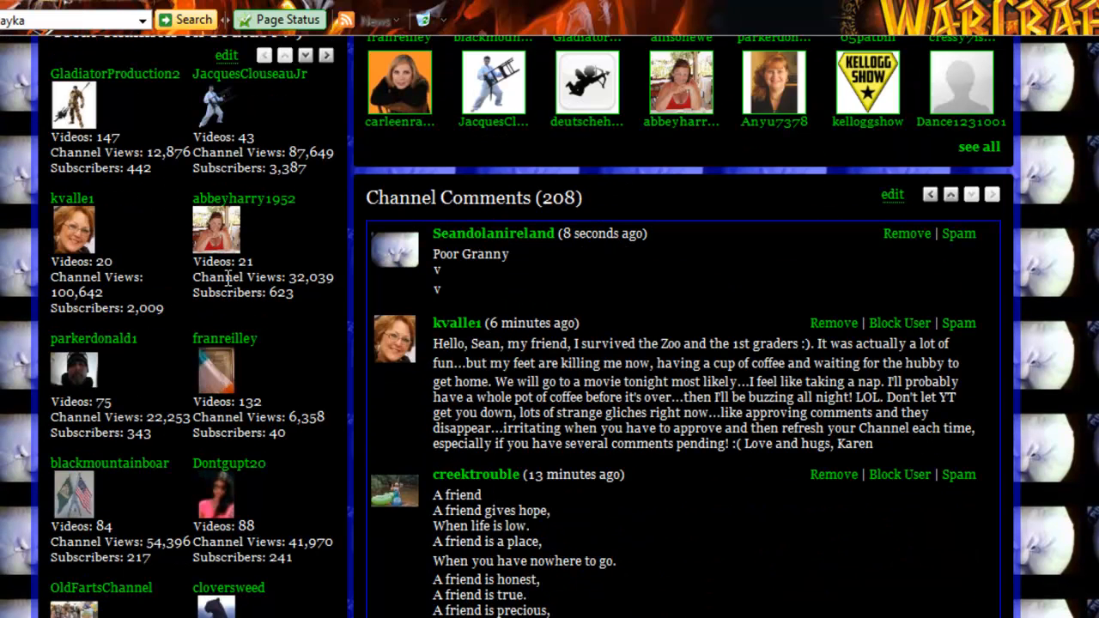
pyautogui.moveTo(209, 110)
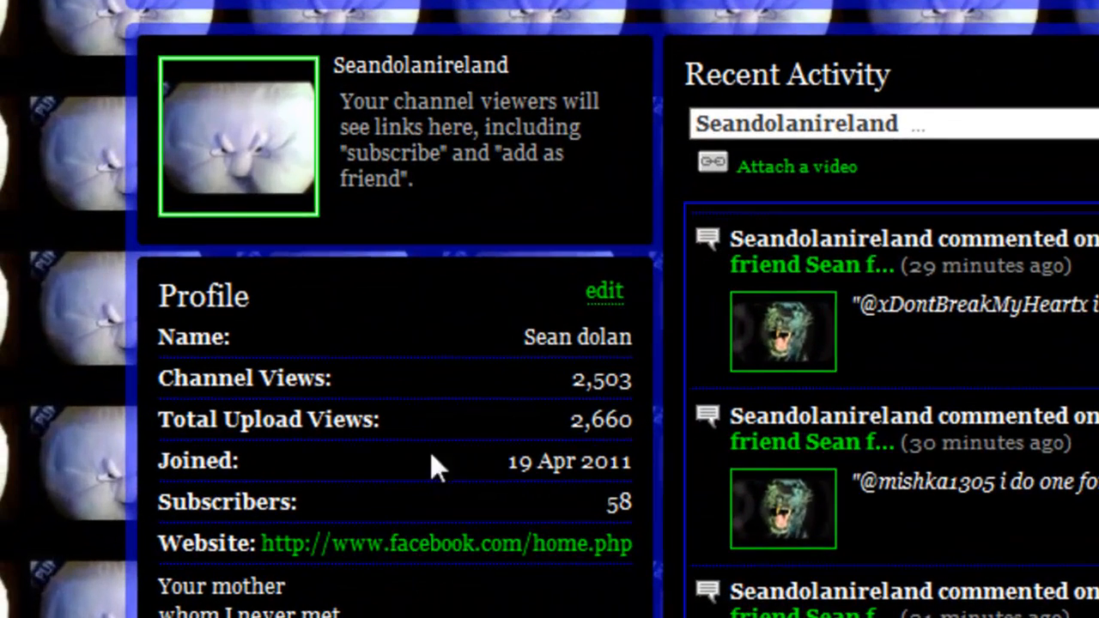
pyautogui.moveTo(575, 429)
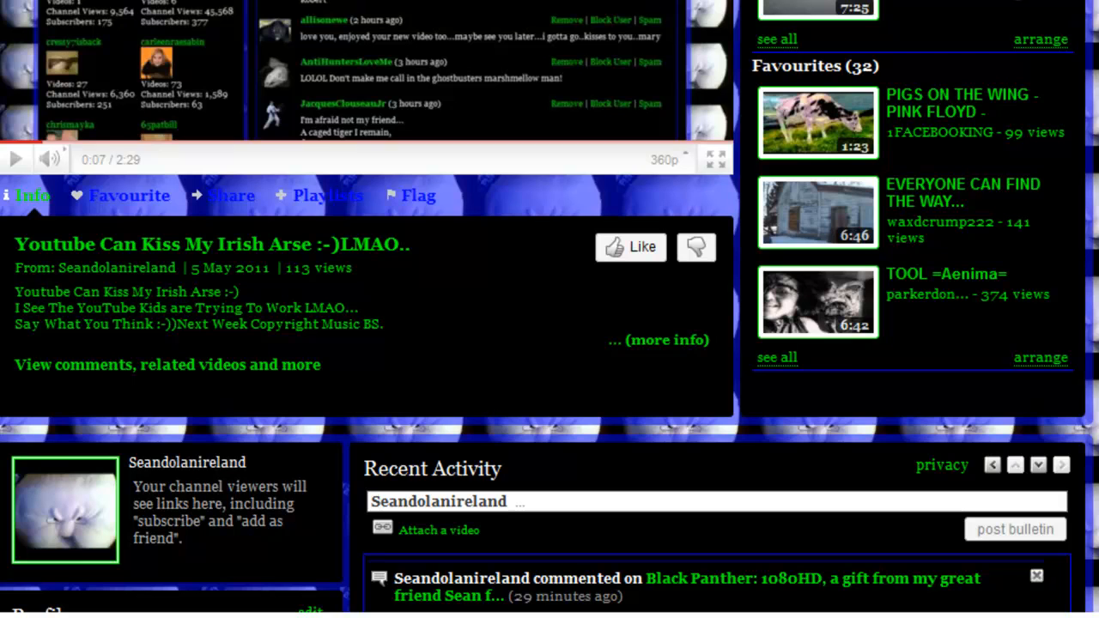
pyautogui.moveTo(897, 50)
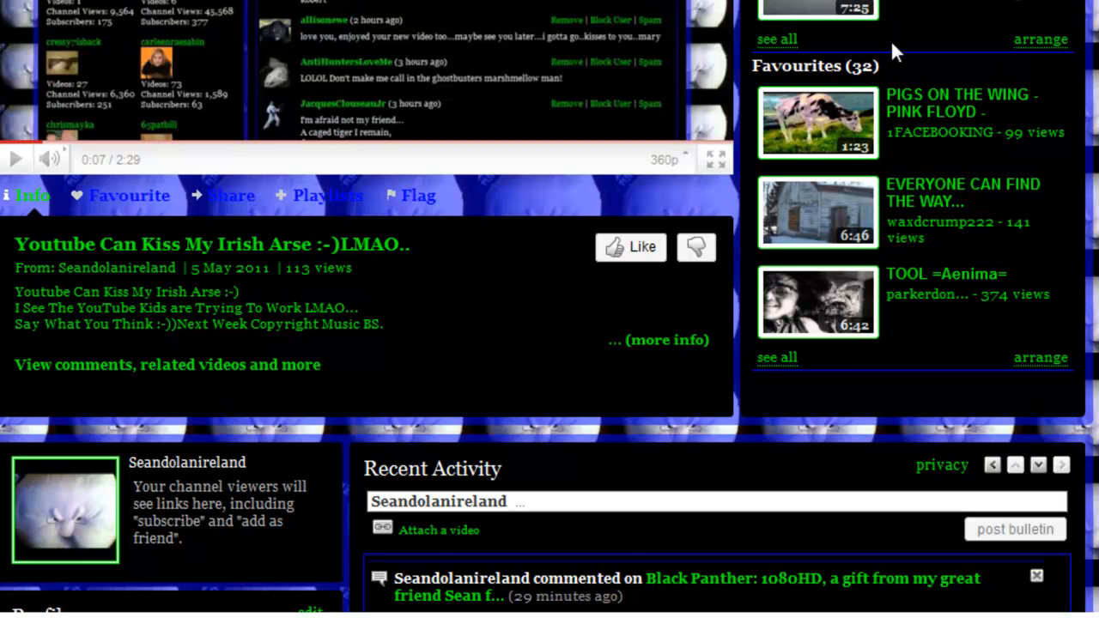
pyautogui.moveTo(965, 112)
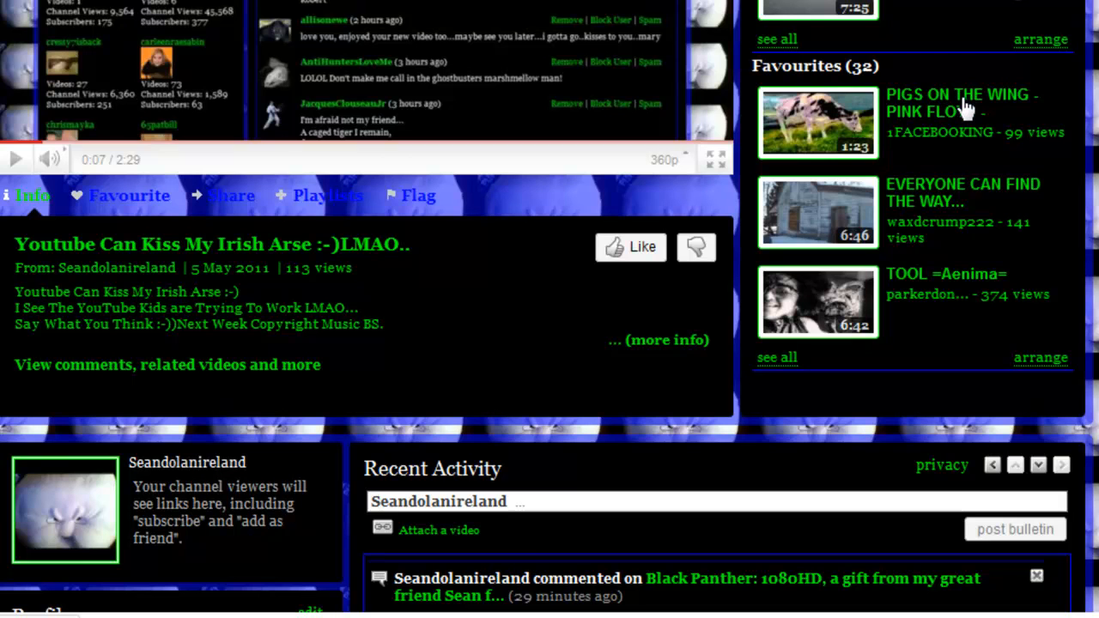
pyautogui.moveTo(931, 137)
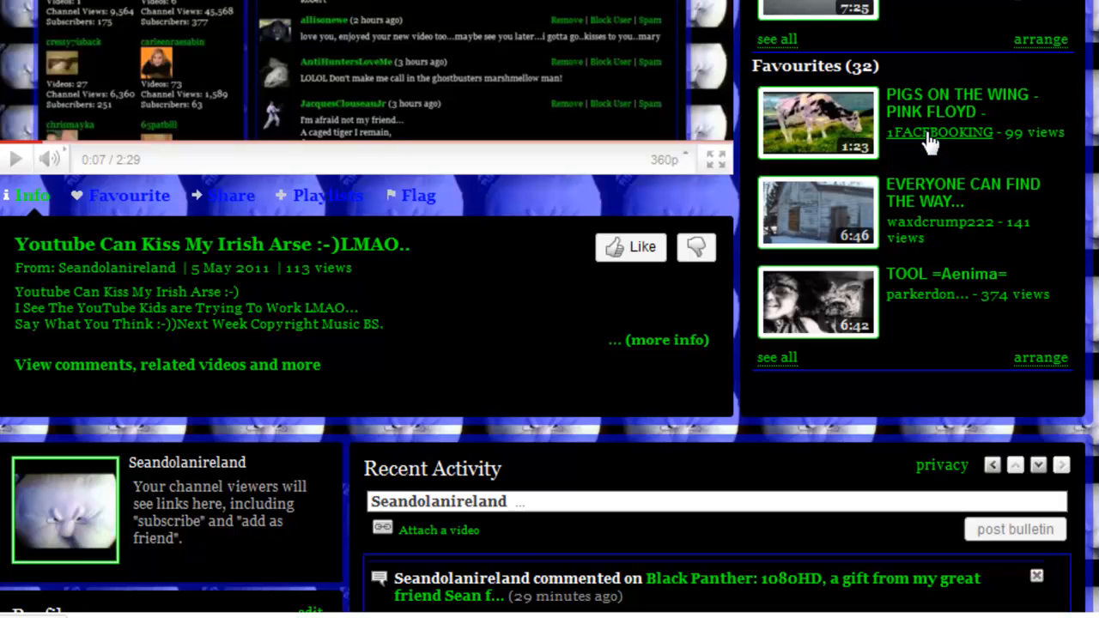
# Step: Go to the 1FACEBOOKING uploader's channel and view its comments and recent Pink Floyd activity
pyautogui.click(940, 132)
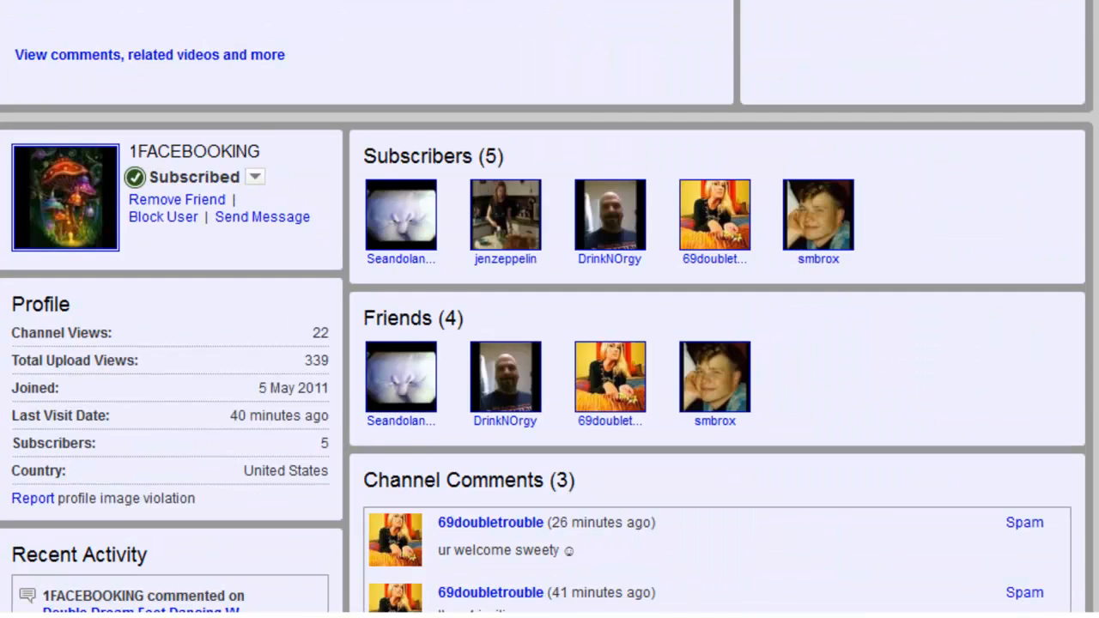
pyautogui.scroll(-3)
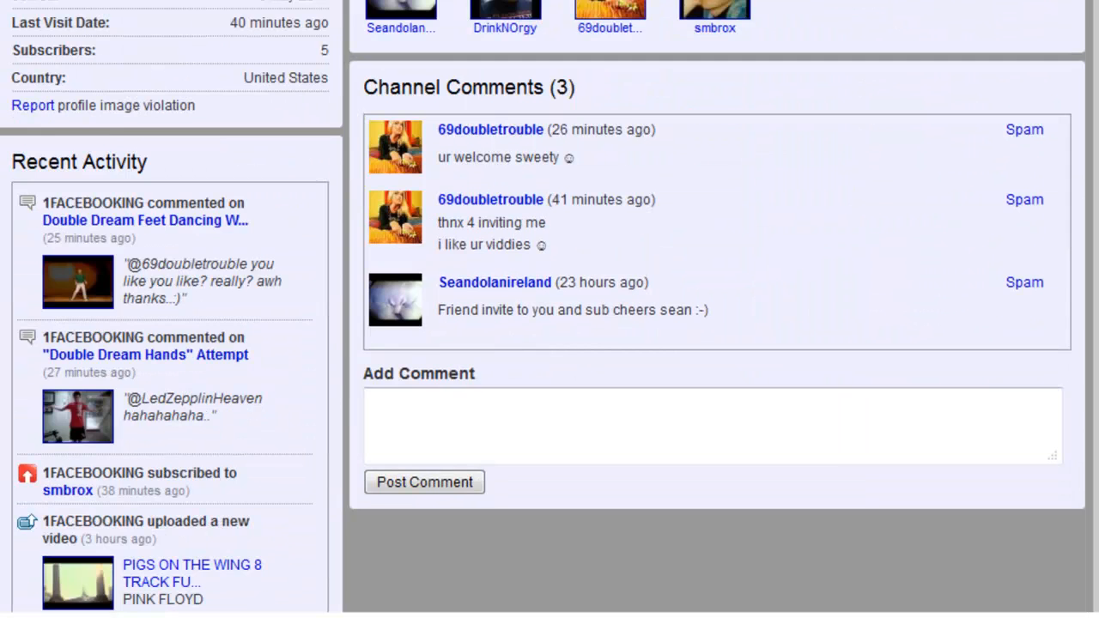